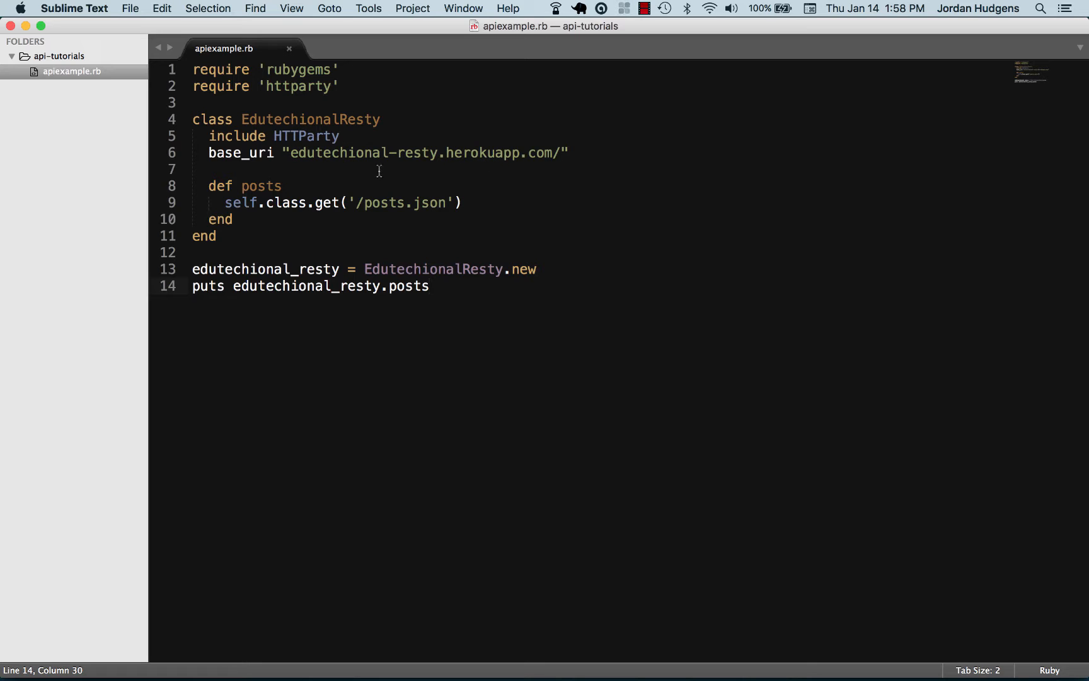
pyautogui.moveTo(438, 287)
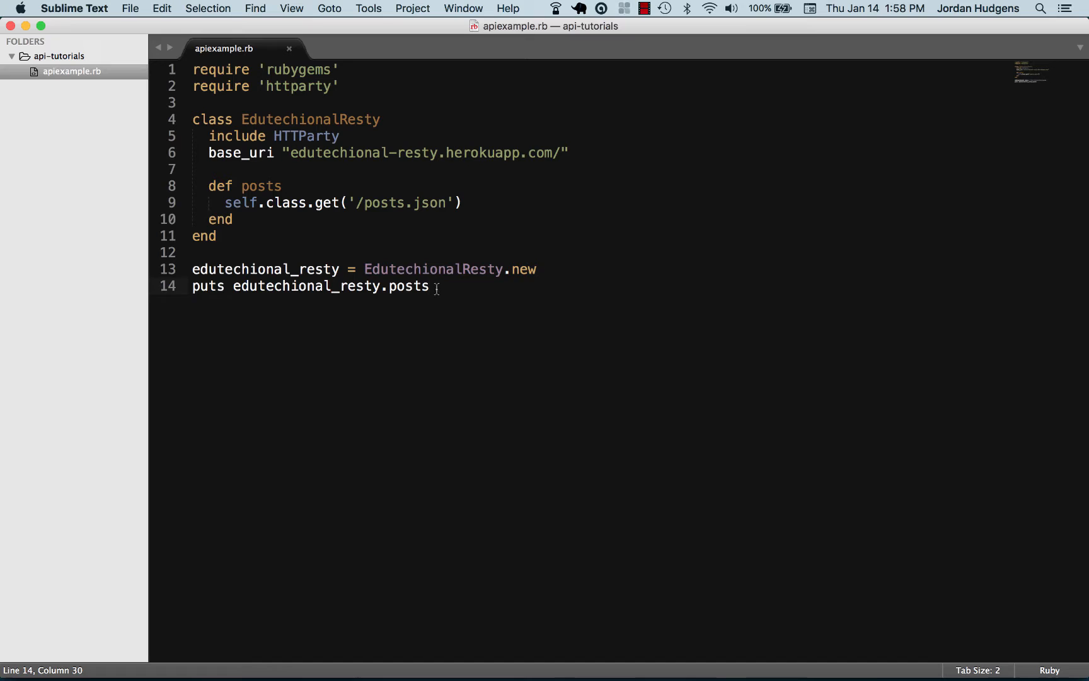
# Comment out the EdutechionalResty class and its usage lines with Cmd+/.
pyautogui.moveTo(193, 119); pyautogui.dragTo(428, 285)
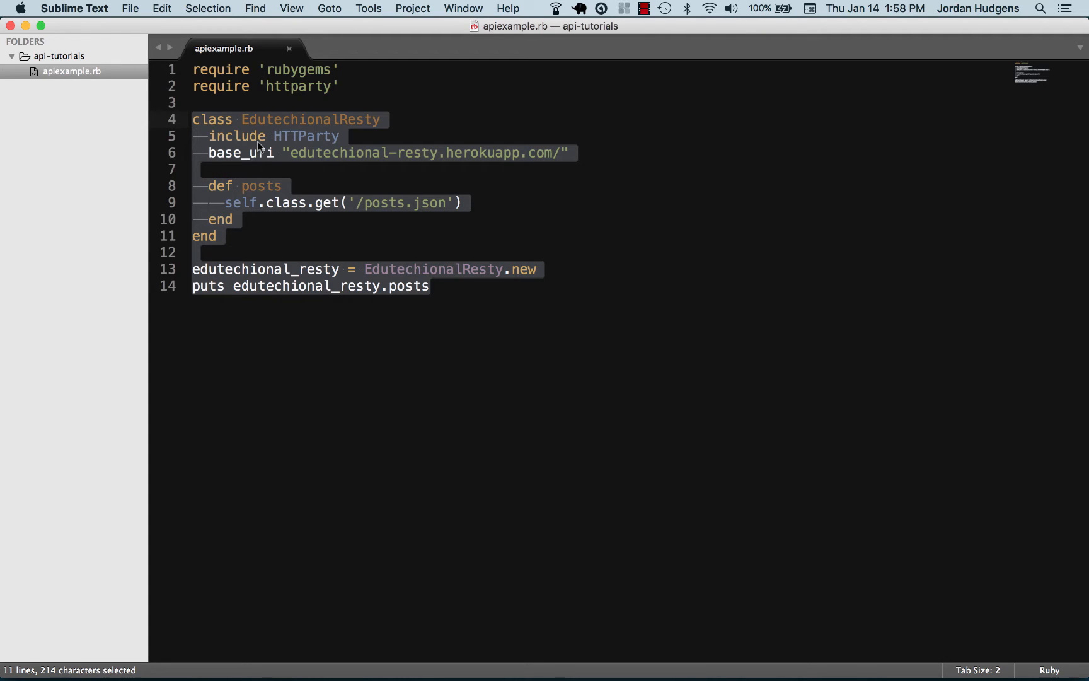
pyautogui.press('cmd+/')
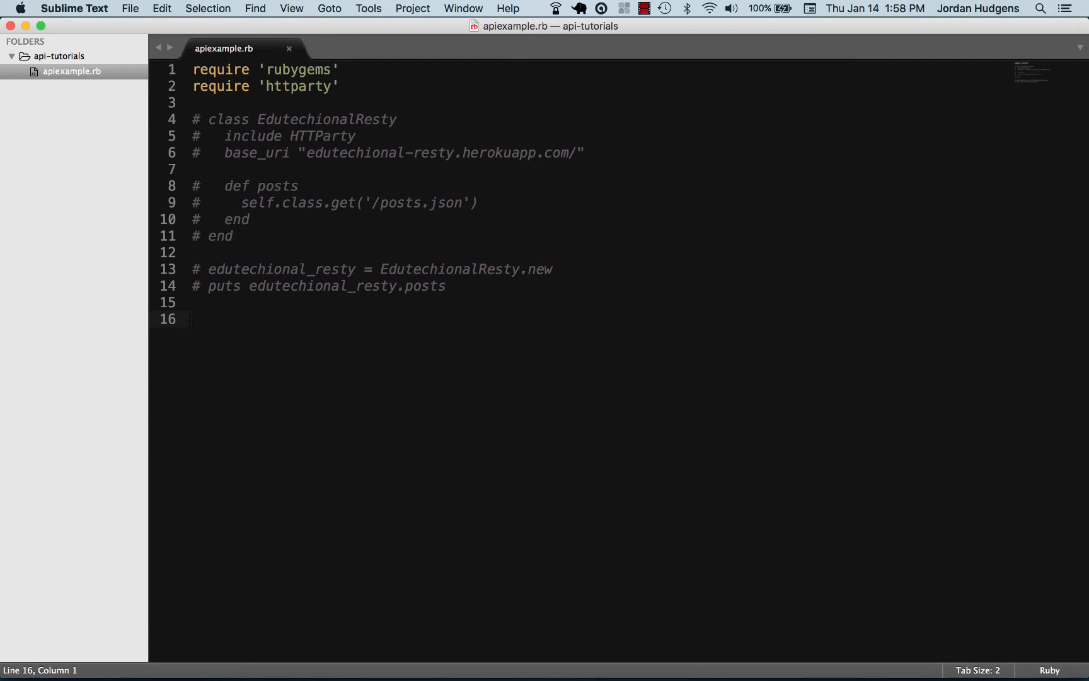
pyautogui.write('response')
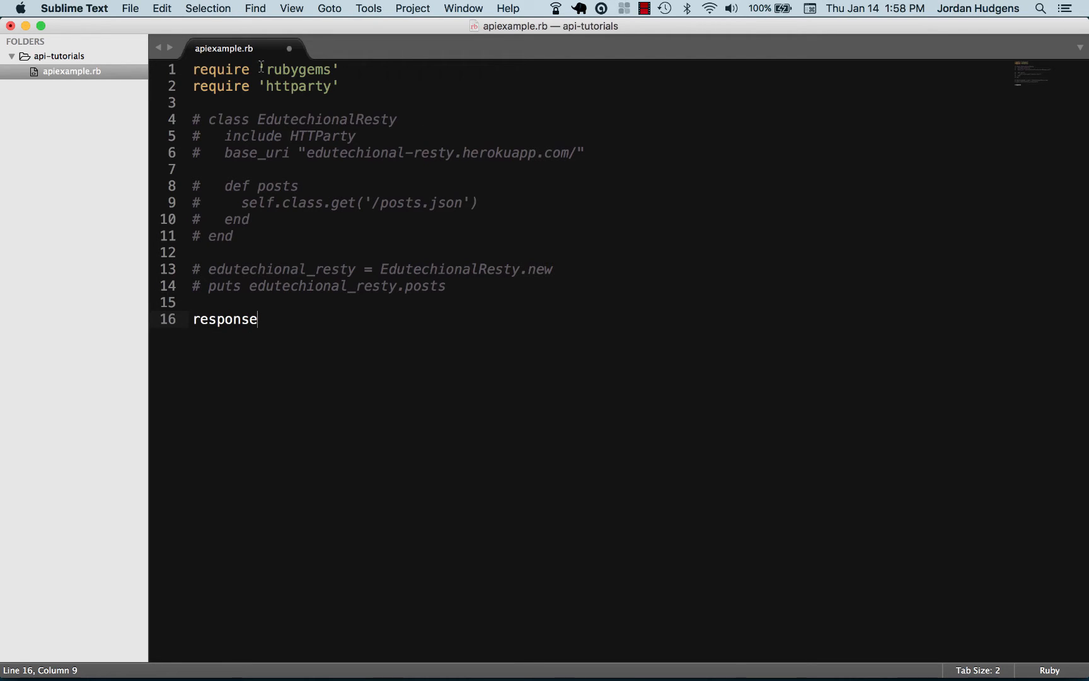
pyautogui.moveTo(247, 376)
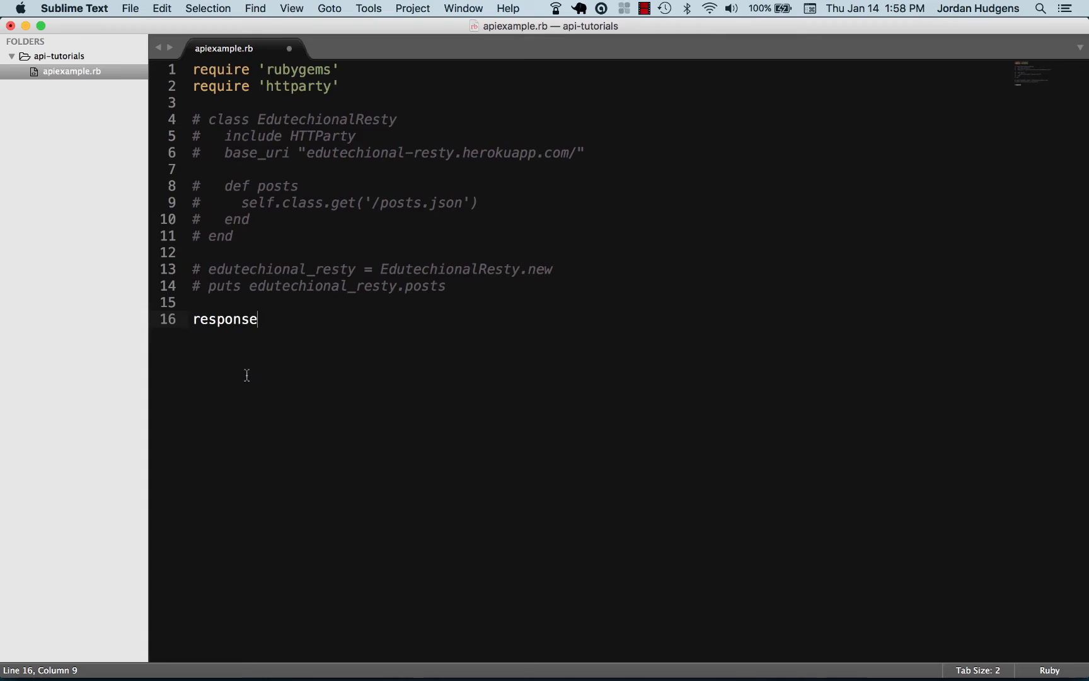
pyautogui.moveTo(327, 383)
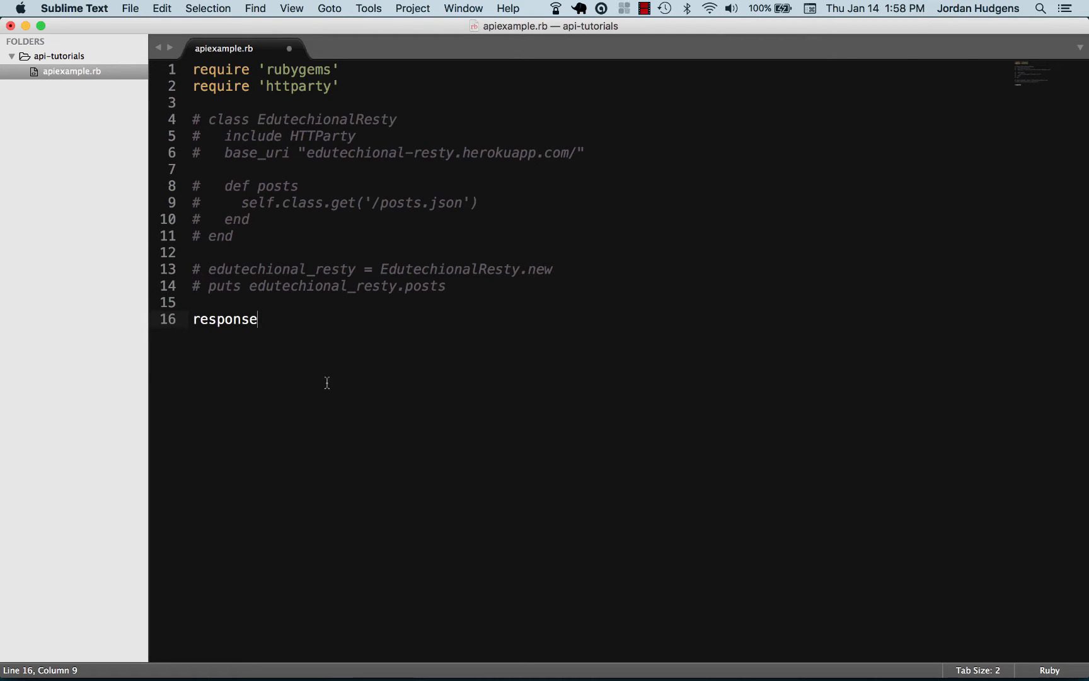
pyautogui.write('=')
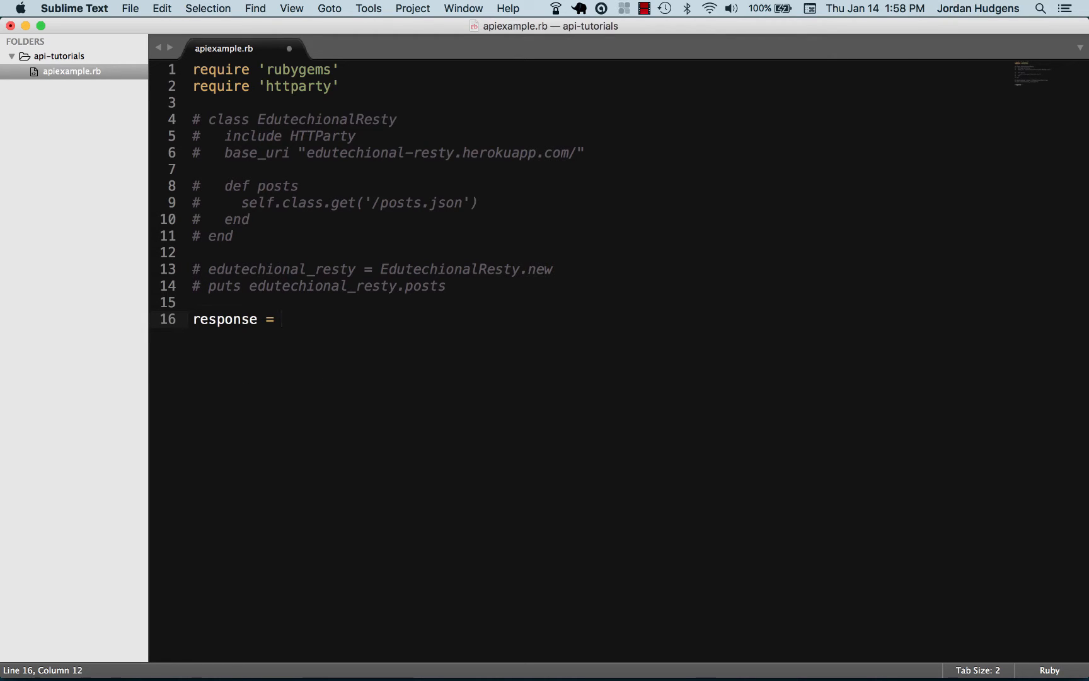
pyautogui.write('HTTParty')
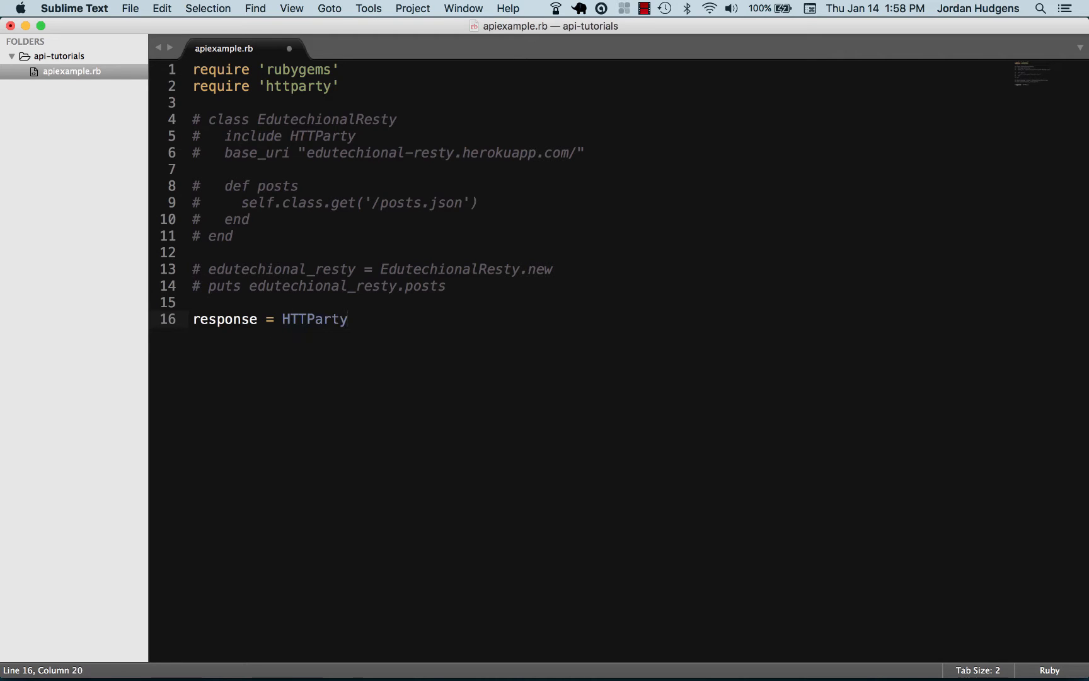
pyautogui.write('.ge')
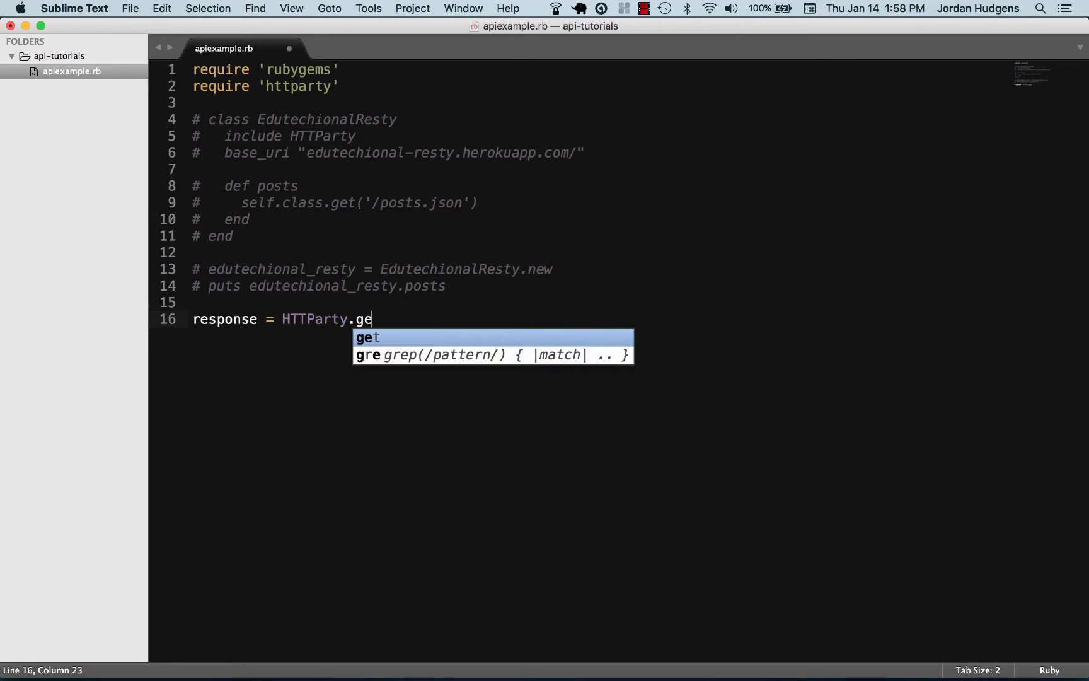
pyautogui.press('Tab')
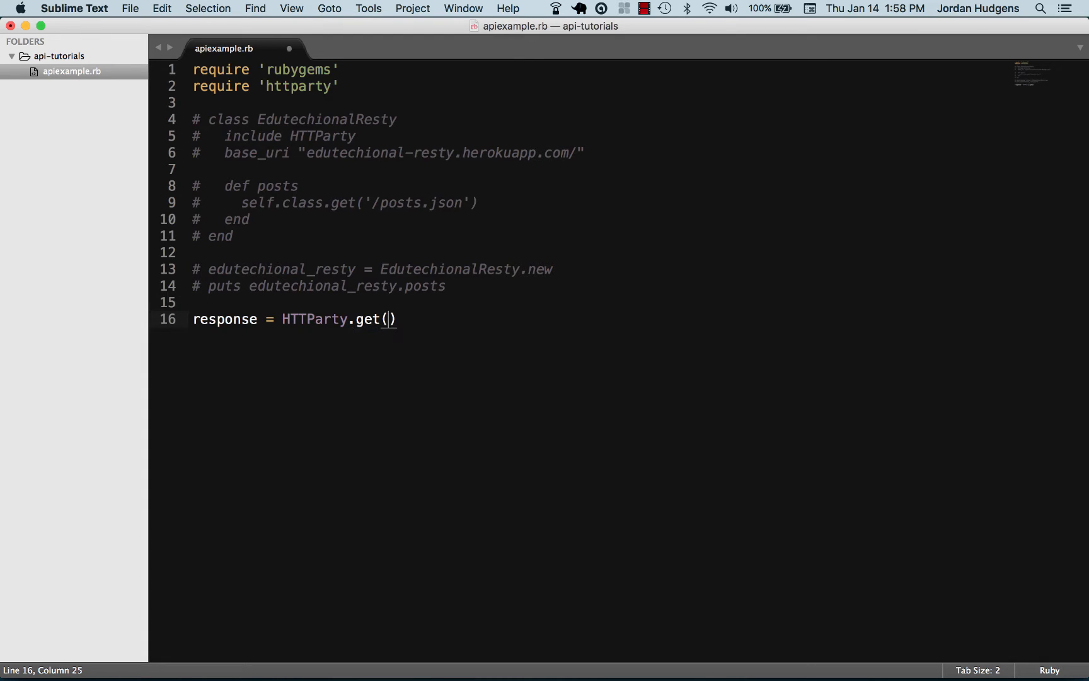
pyautogui.write("''")
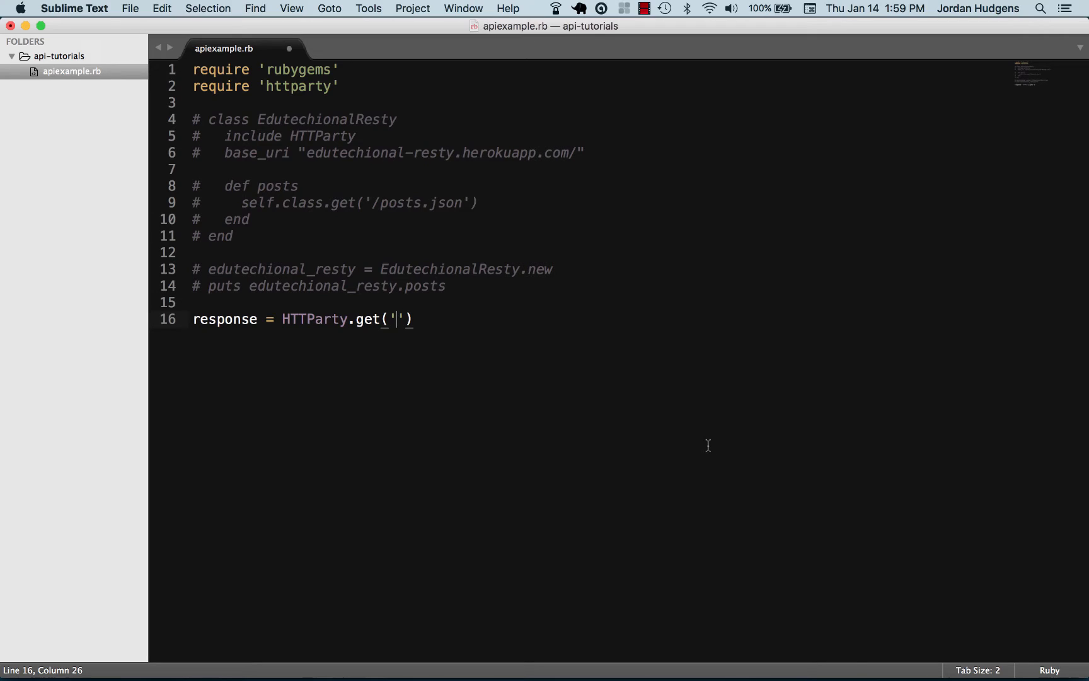
pyautogui.write('http://api.stackexchange.com/2.2/questions?site=stackoverflow')
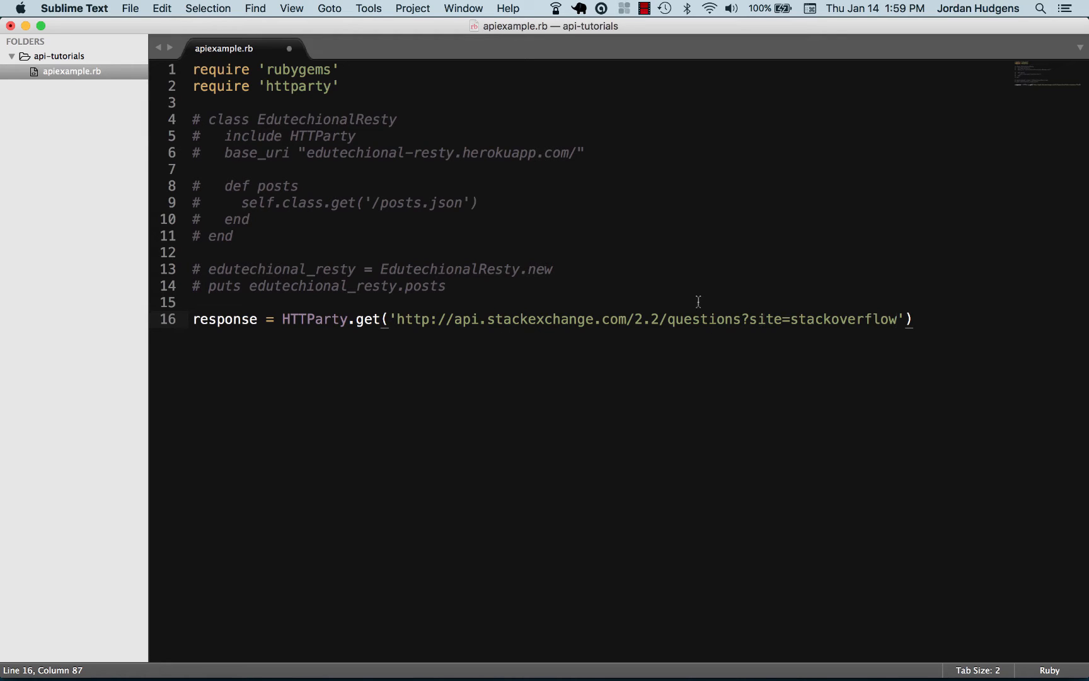
pyautogui.click(936, 321)
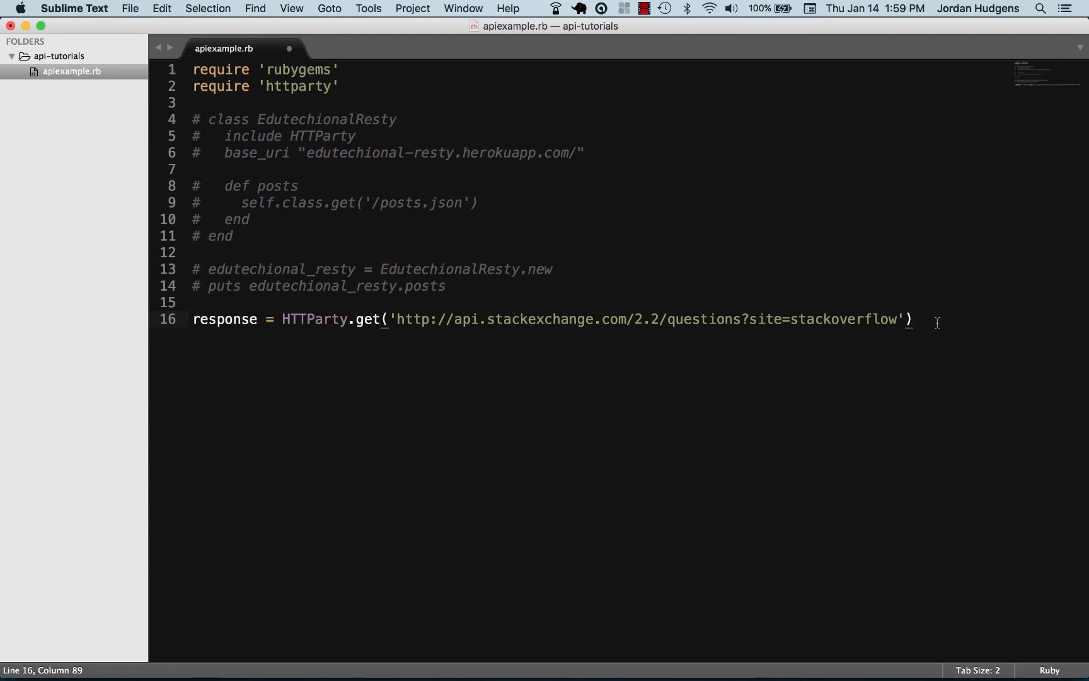
pyautogui.press('Enter')
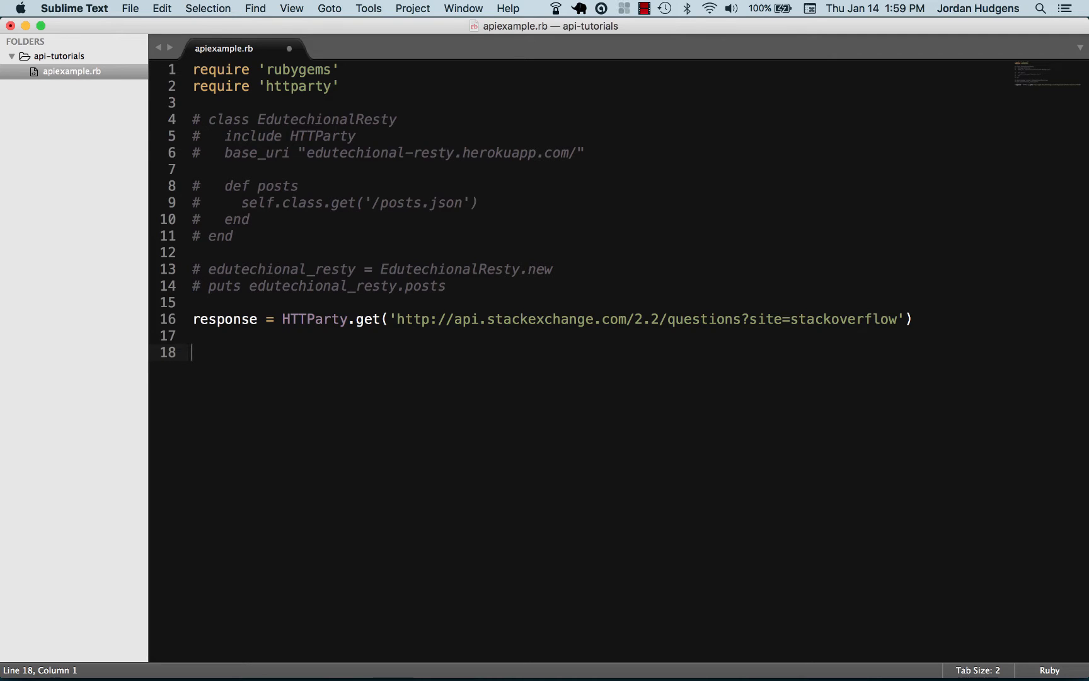
# Add puts response.body below the request, save apiexample.rb and switch to Terminal.
pyautogui.write('puts')
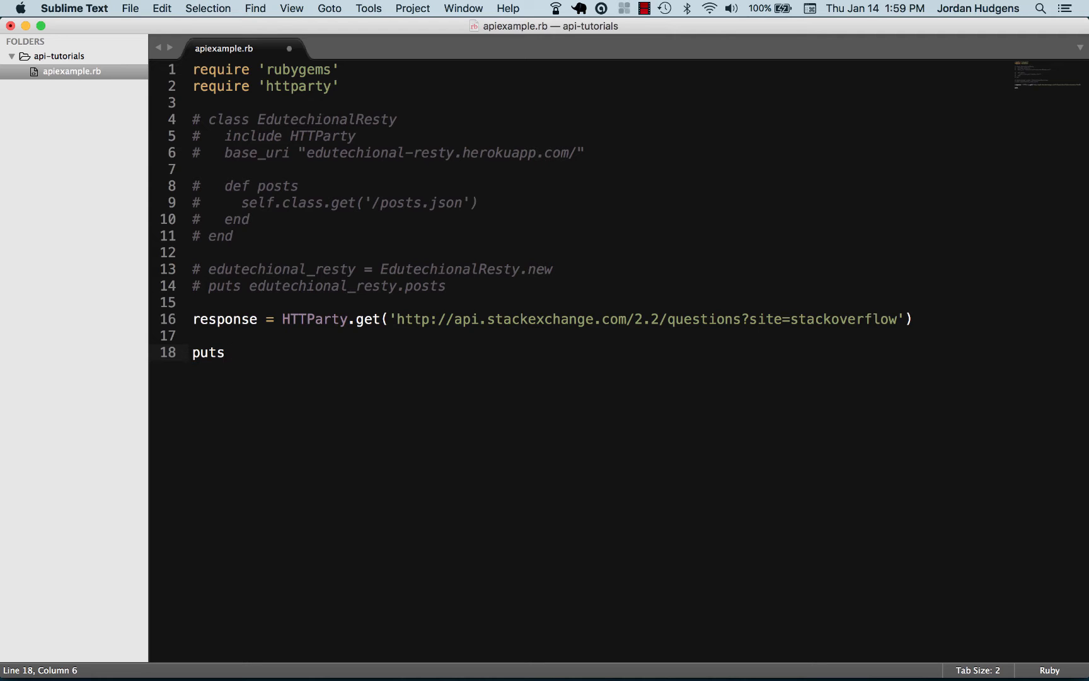
pyautogui.write('response')
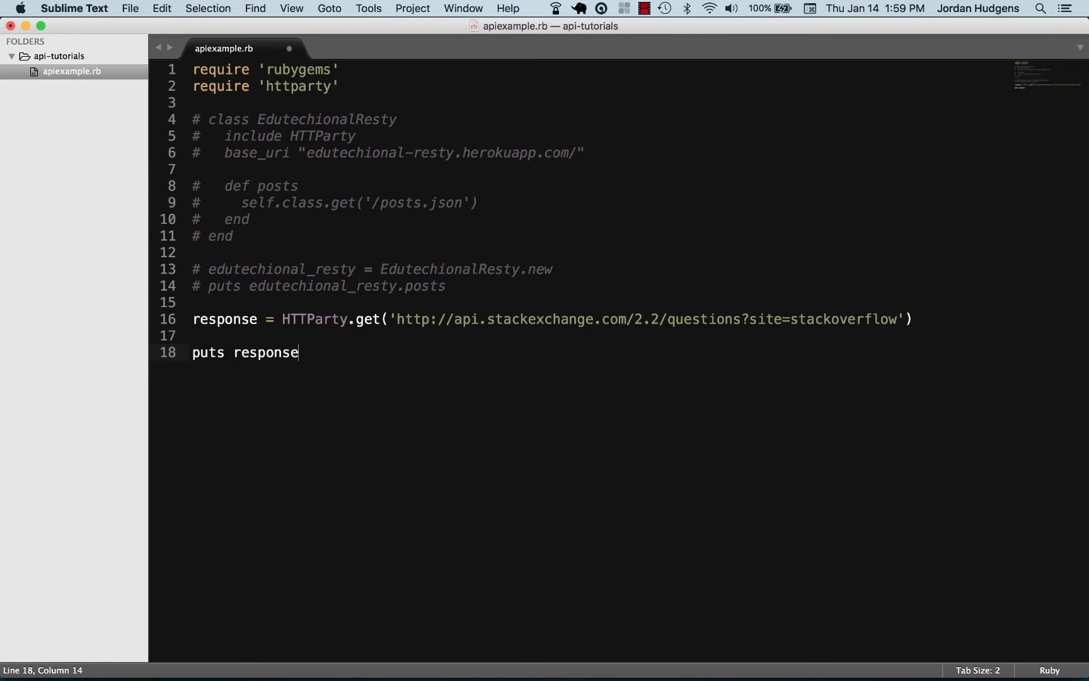
pyautogui.write('.')
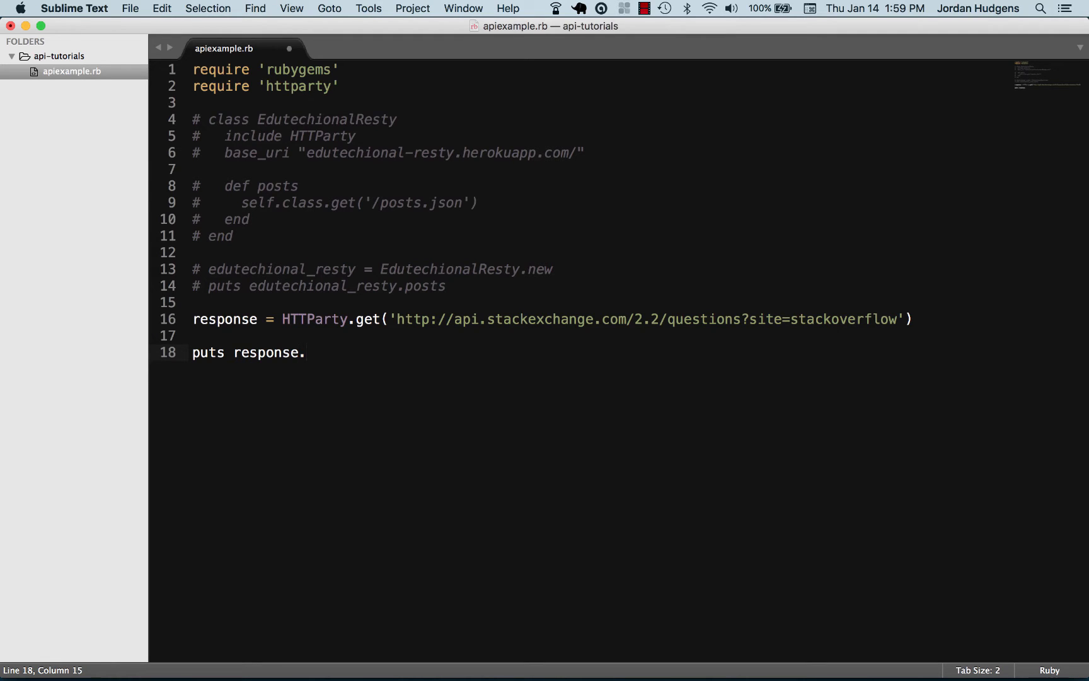
pyautogui.write('body')
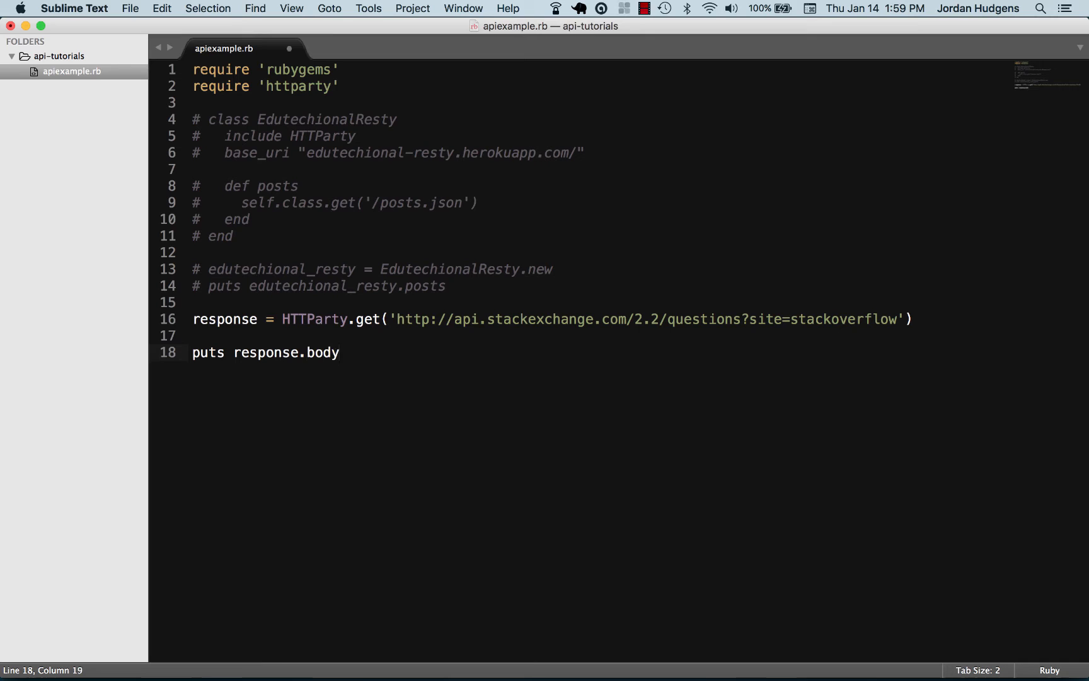
pyautogui.press('cmd+tab')
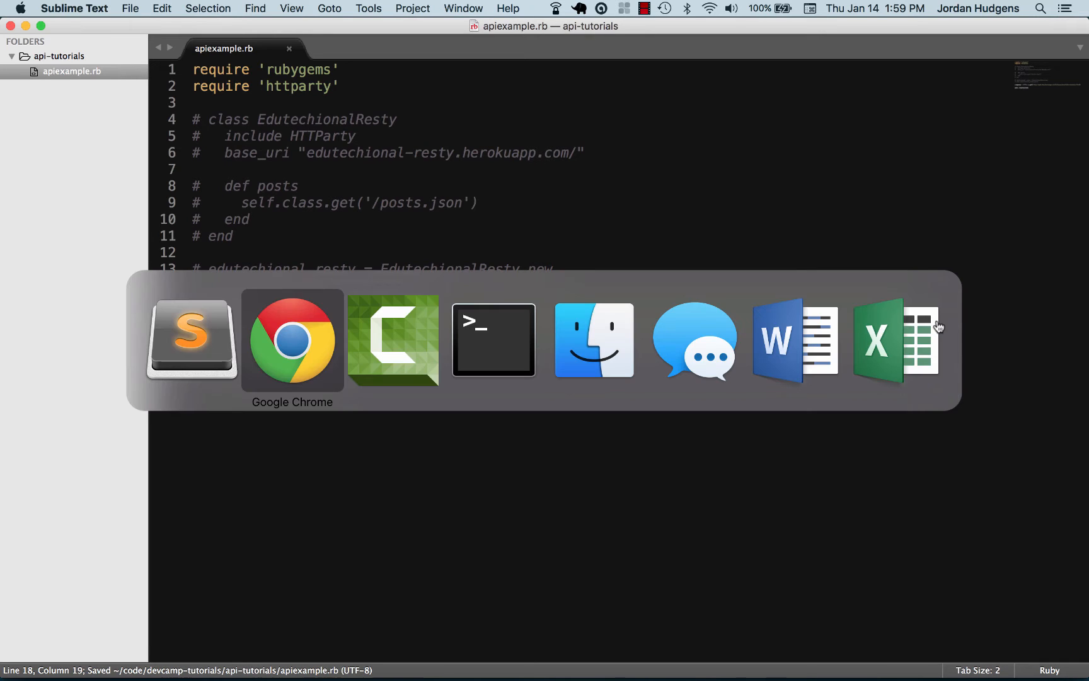
# Run ruby apiexample.rb in Terminal and scroll through the Stack Overflow questions JSON.
pyautogui.click(493, 340)
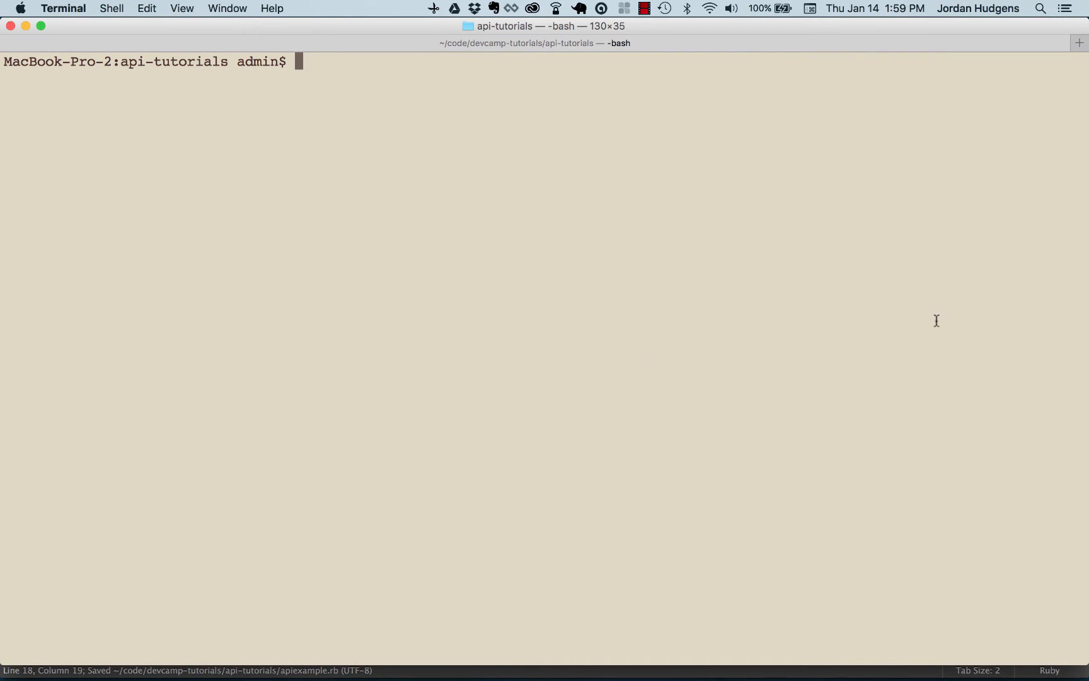
pyautogui.write('ruby apiexample.rb')
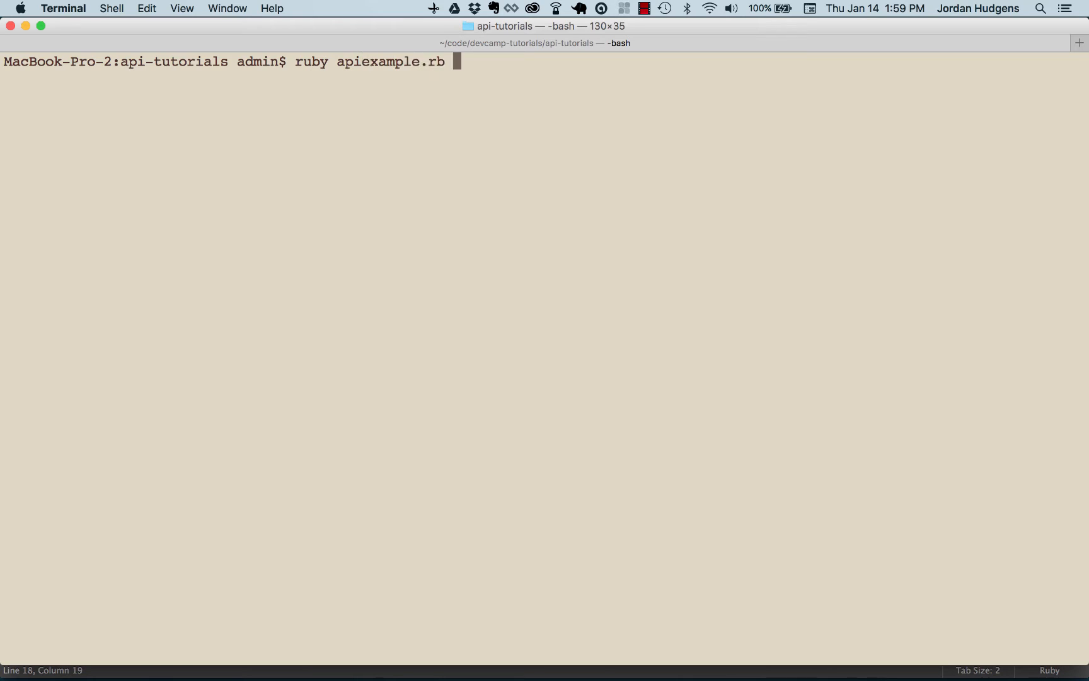
pyautogui.press('Return')
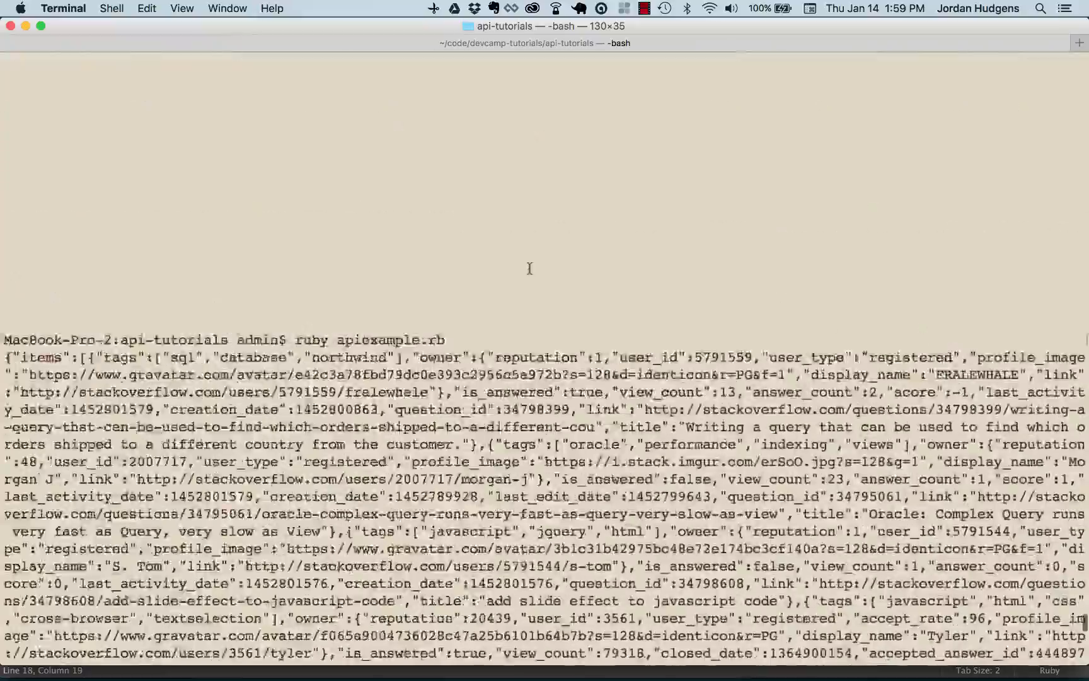
pyautogui.scroll(-3)
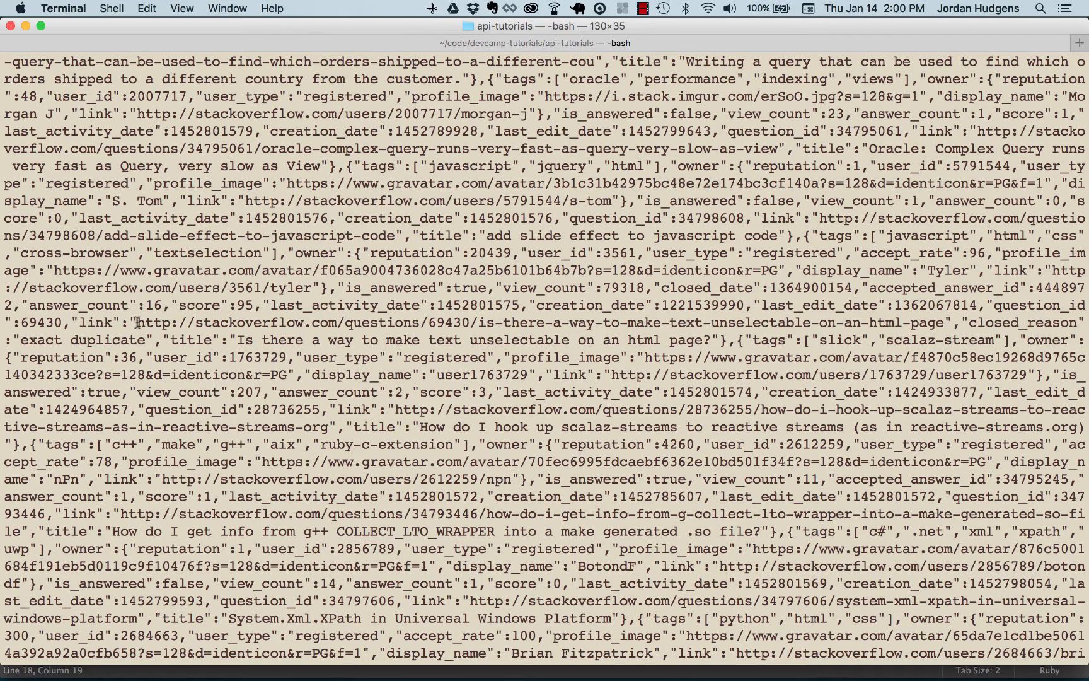
pyautogui.scroll(-3)
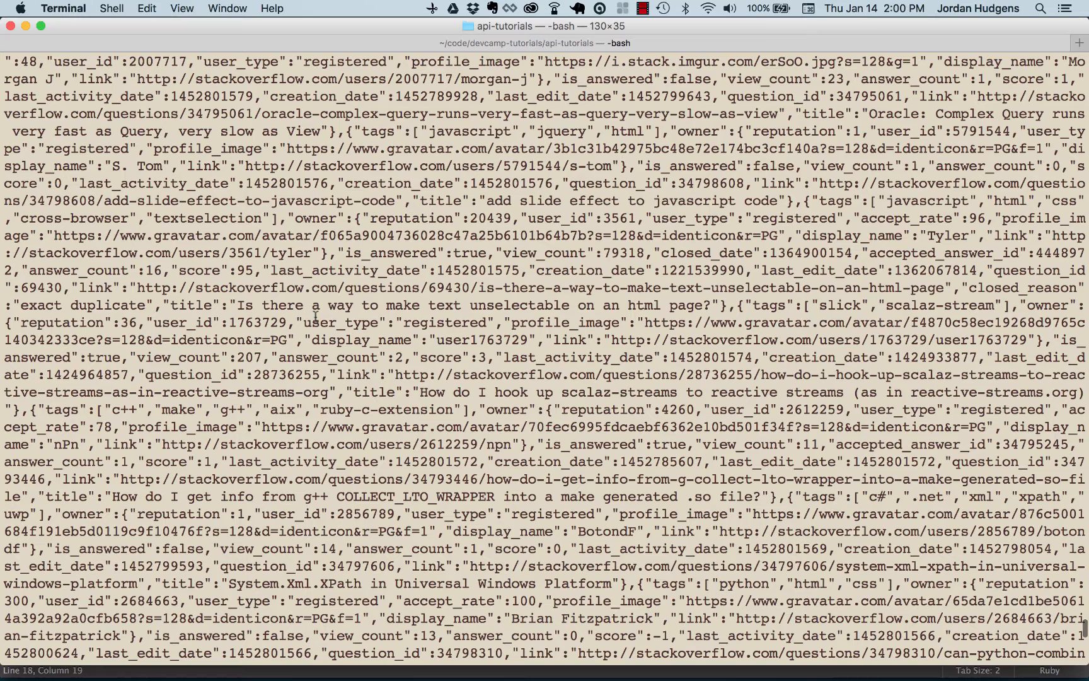
pyautogui.moveTo(257, 426)
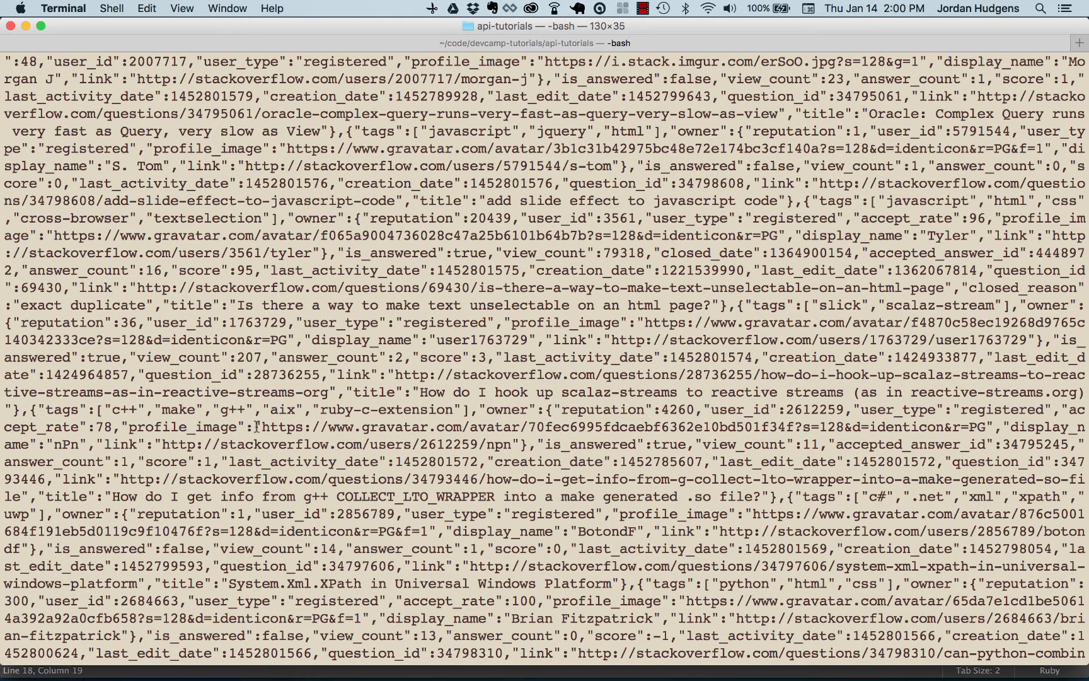
pyautogui.moveTo(336, 436)
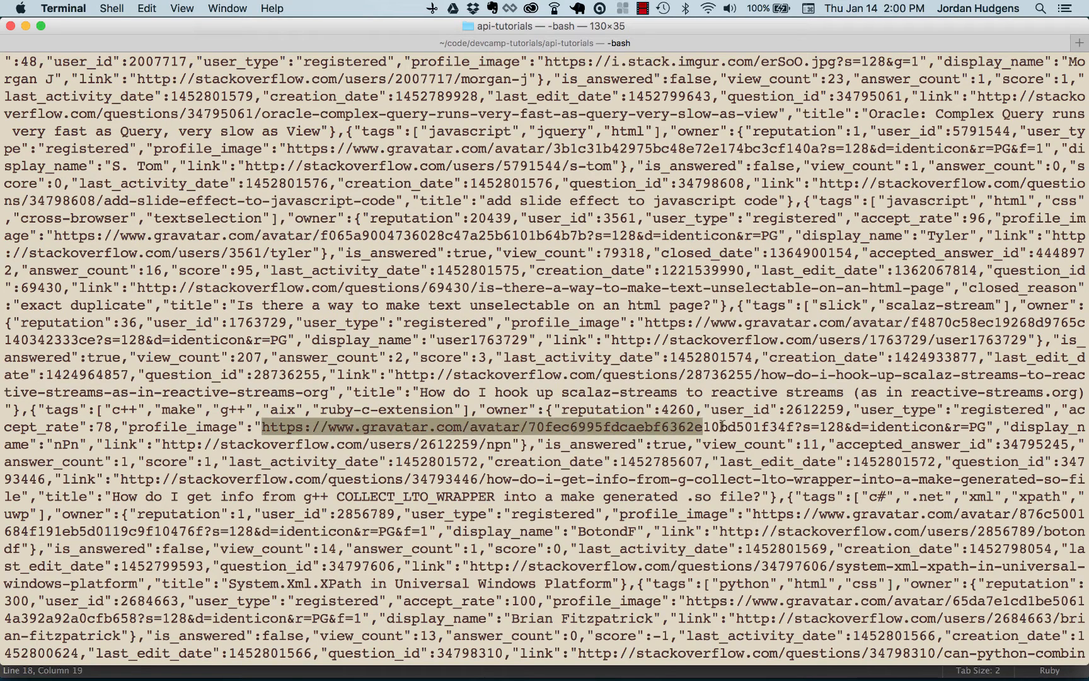
# Load one gravatar avatar URL from the output in a Chrome tab.
pyautogui.moveTo(716, 426); pyautogui.dragTo(985, 426)
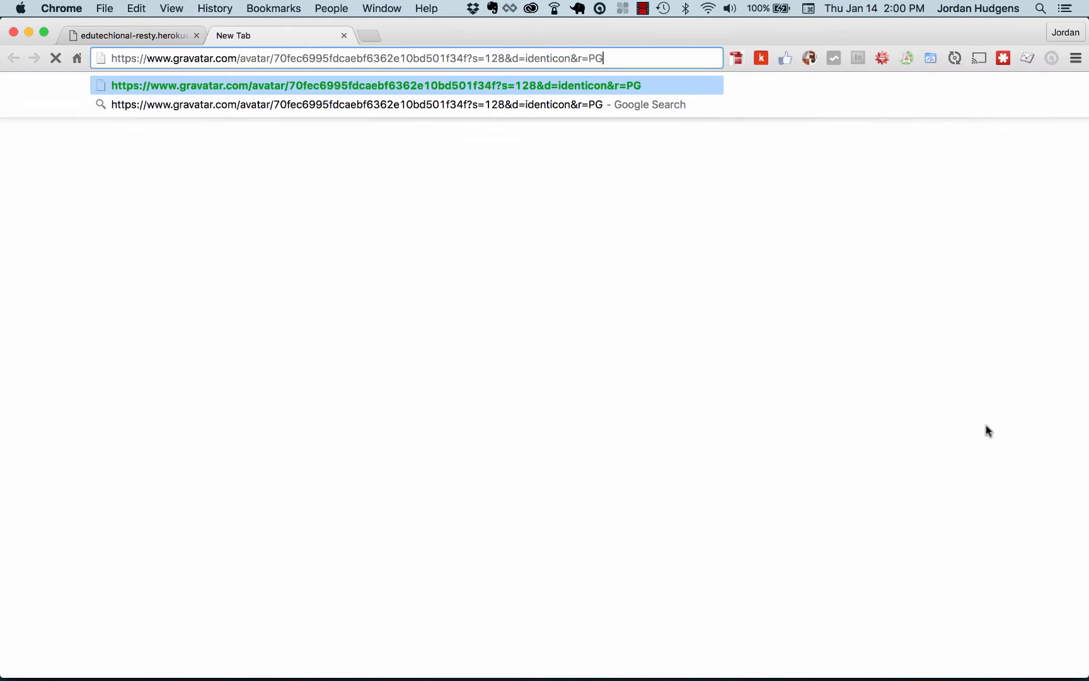
pyautogui.press('Enter')
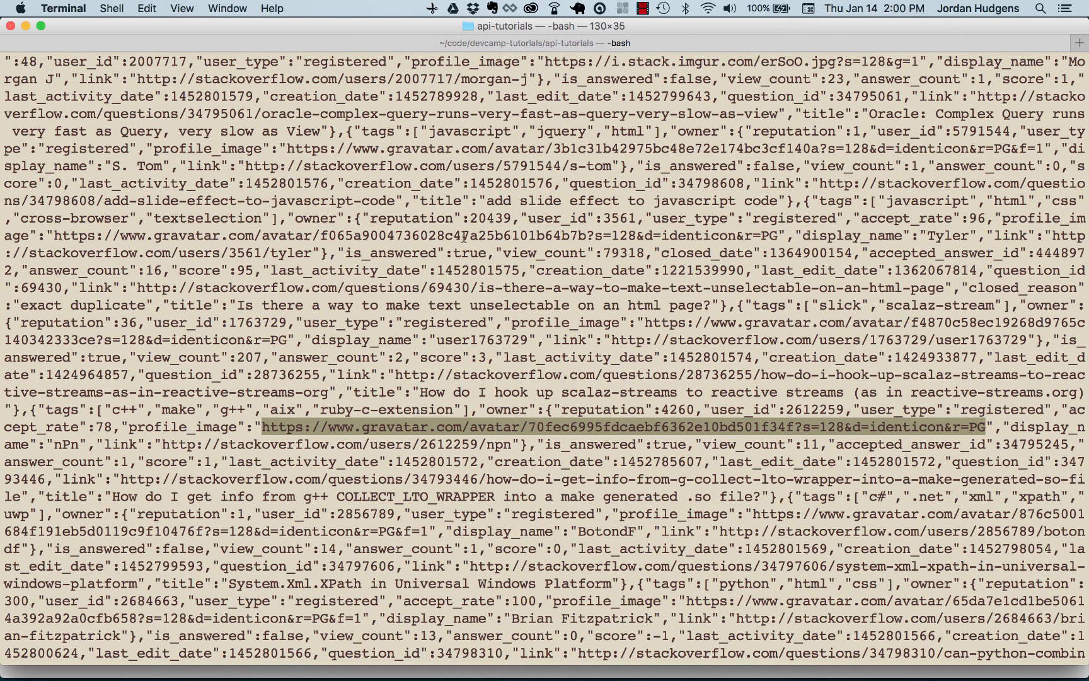
# Inspect a profile image URL in the JSON output, then return to apiexample.rb in Sublime Text.
pyautogui.doubleClick(410, 218)
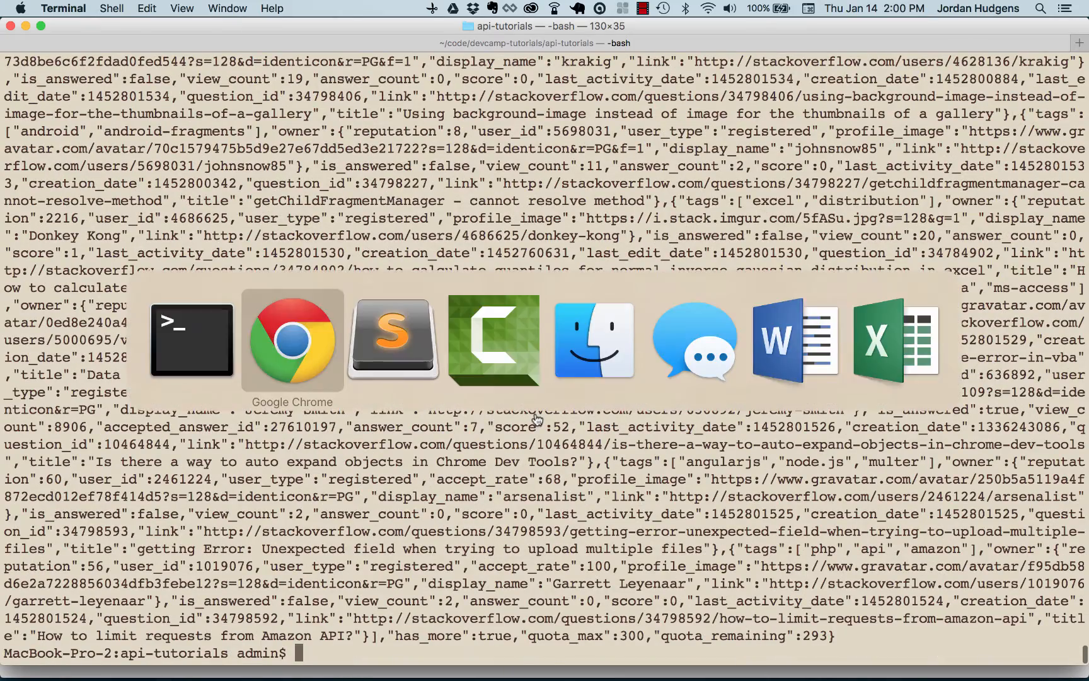
pyautogui.click(393, 341)
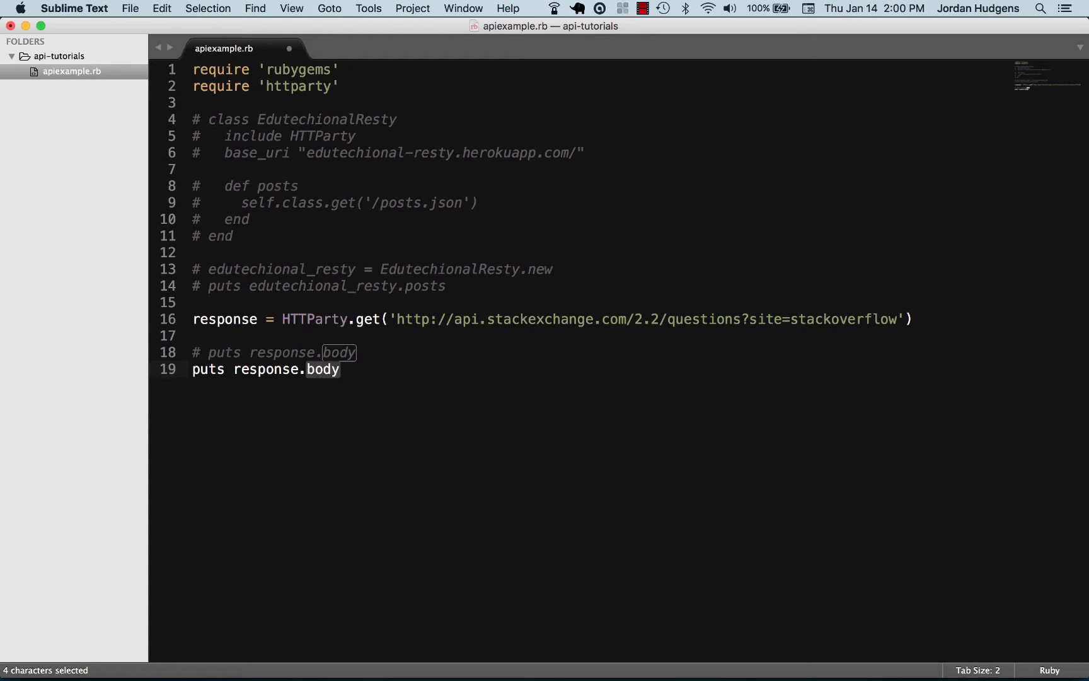
# Change the line to puts response.code and run ruby apiexample.rb to print the status code.
pyautogui.write('code')
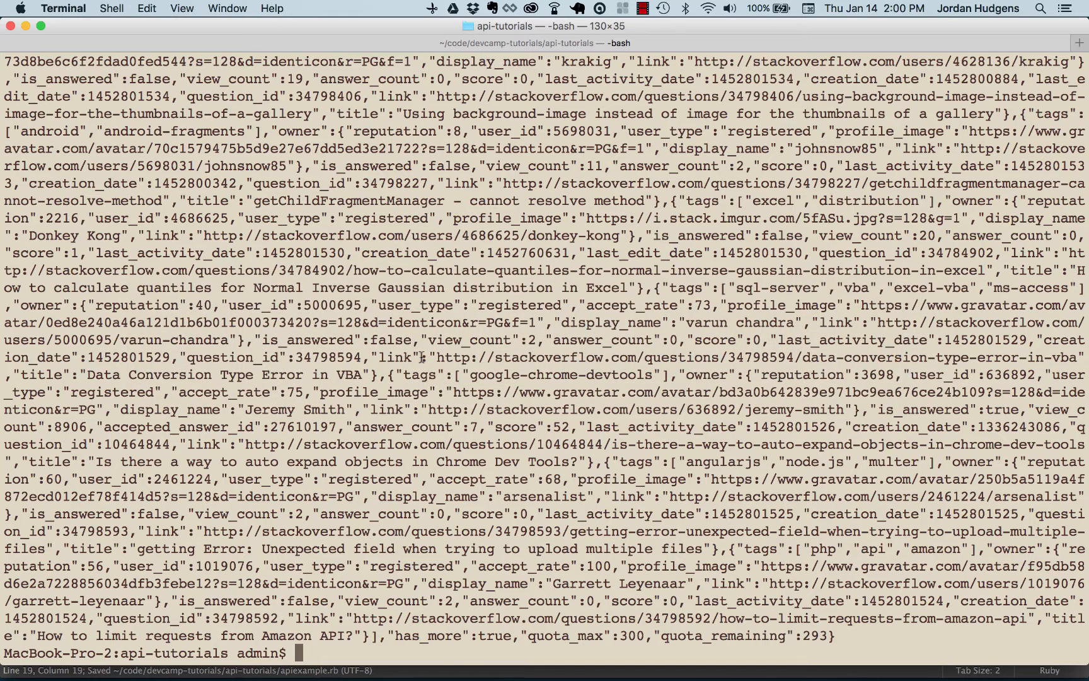
pyautogui.write('ruby apiexample.rb')
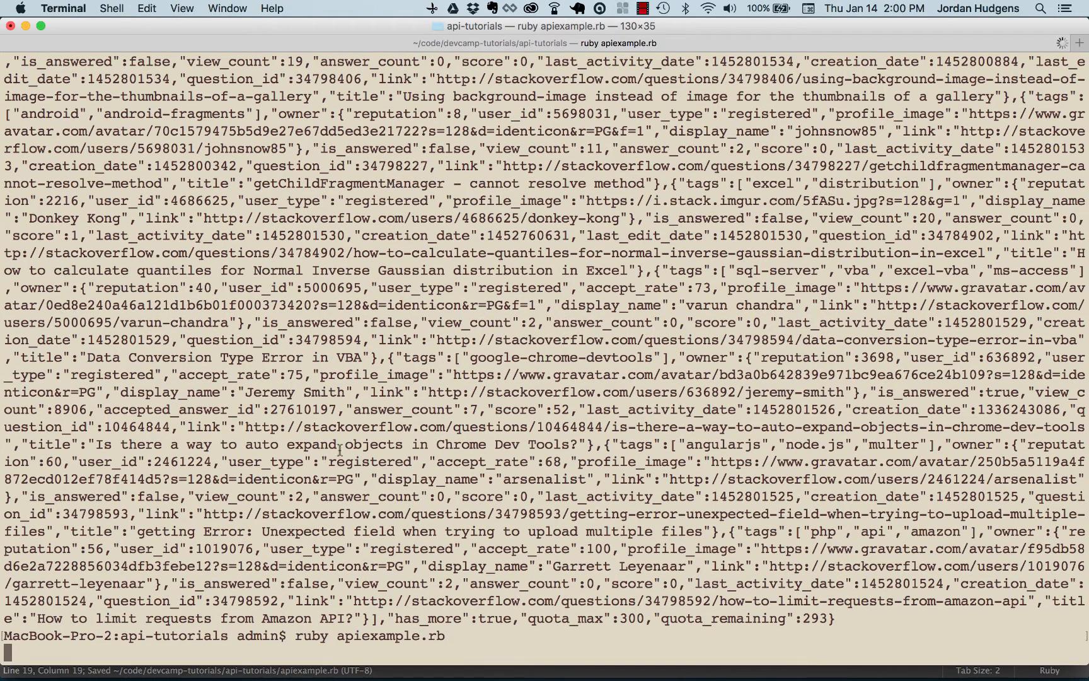
pyautogui.press('Return')
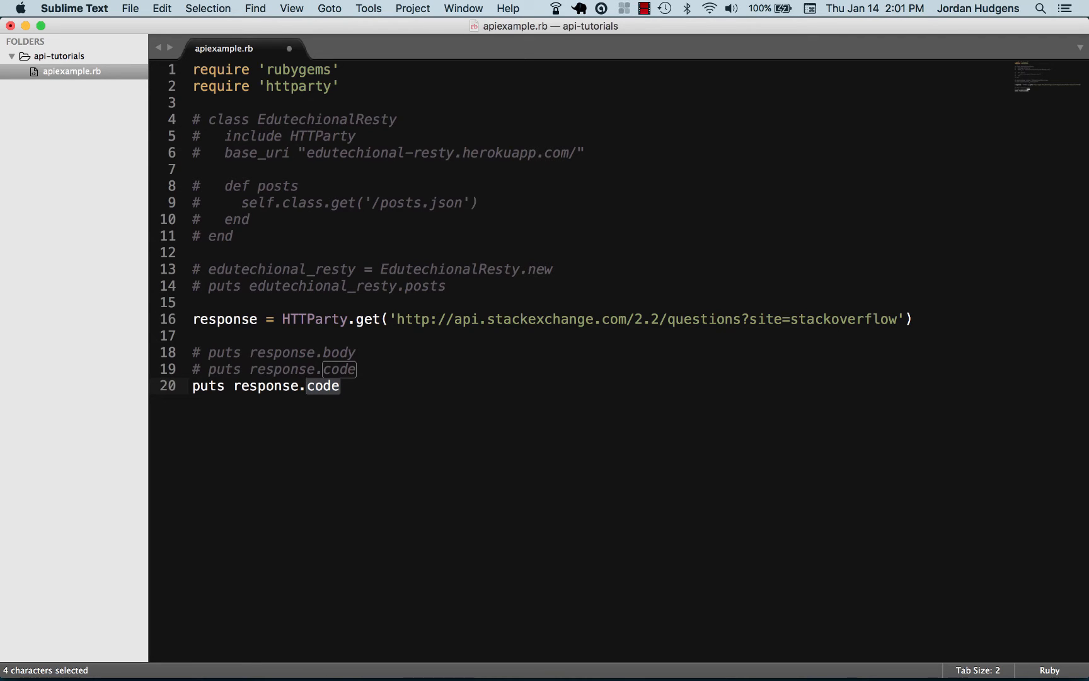
# Change the line to puts response.message and run the script to print the message.
pyautogui.write('me')
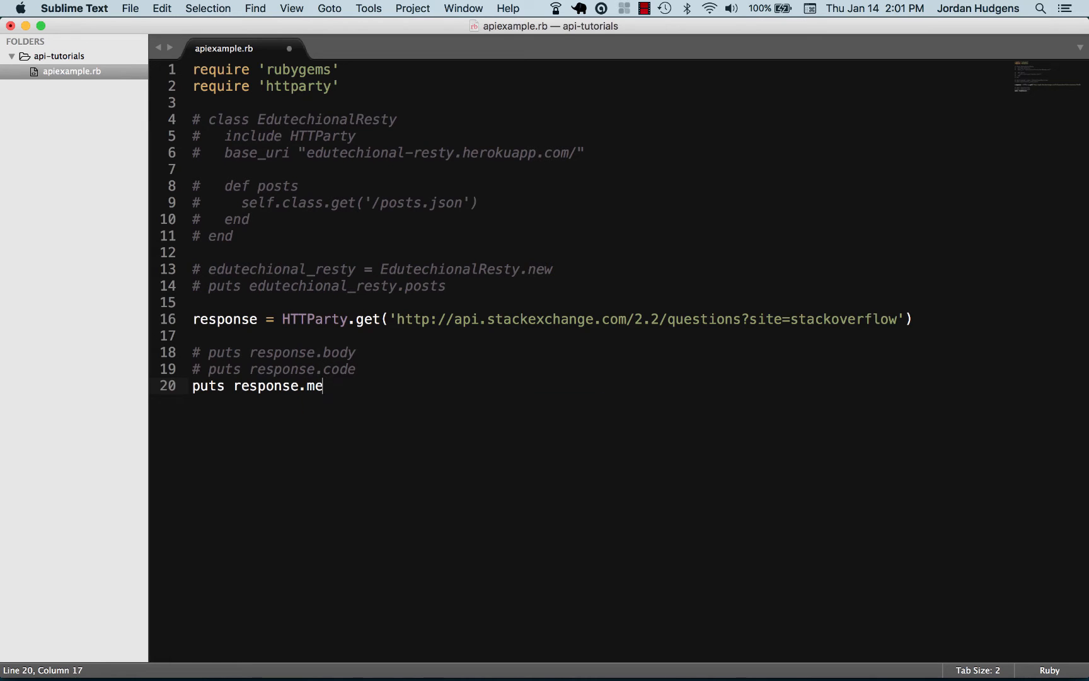
pyautogui.write('ssage')
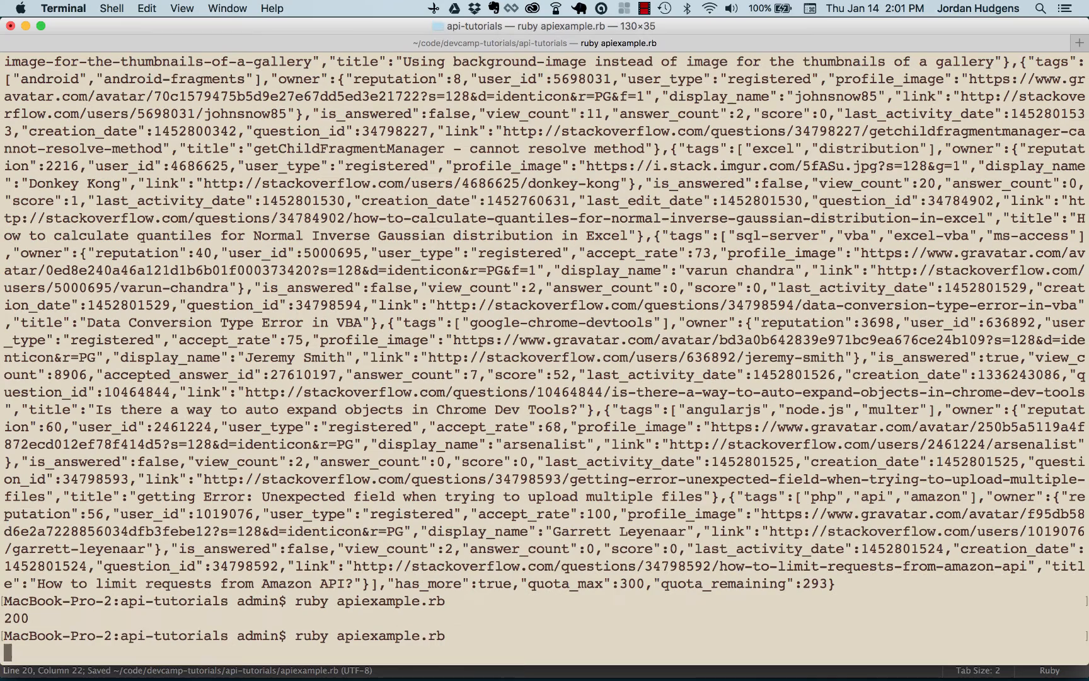
pyautogui.press('Return')
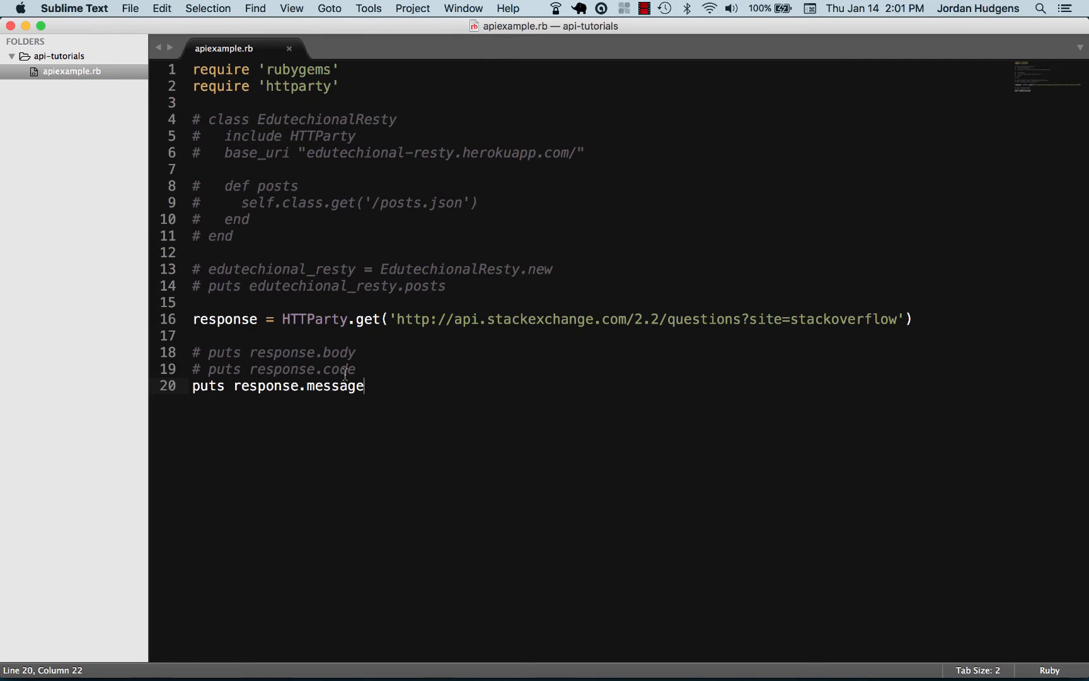
# Review the body and code lines, then go to the message line to keep it as a commented copy.
pyautogui.doubleClick(340, 370)
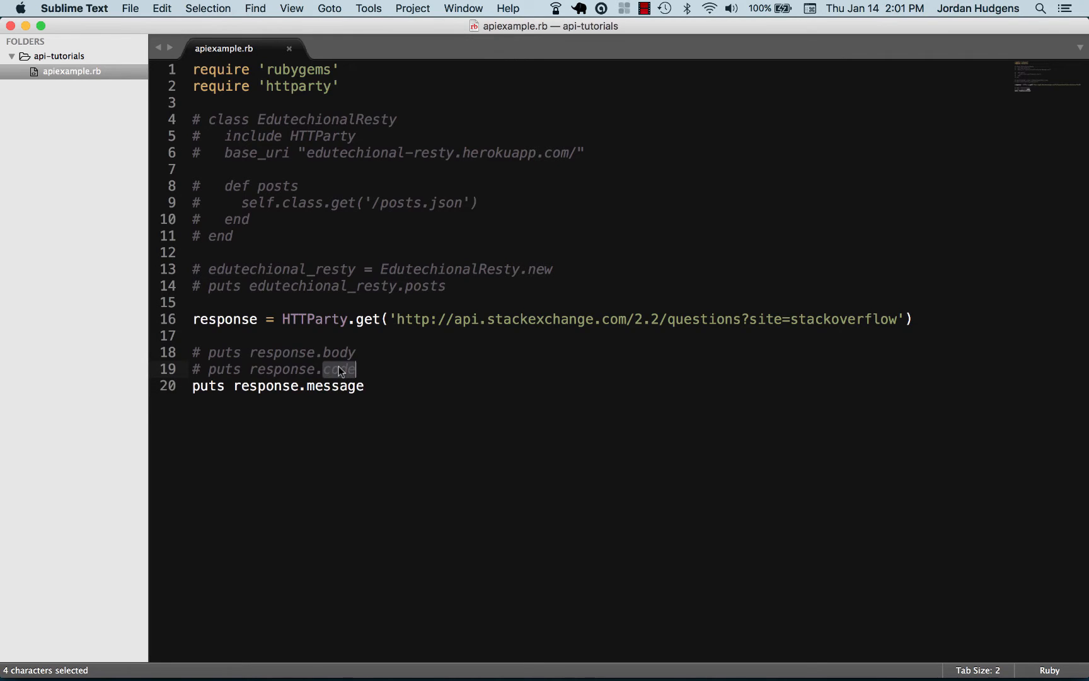
pyautogui.moveTo(373, 379)
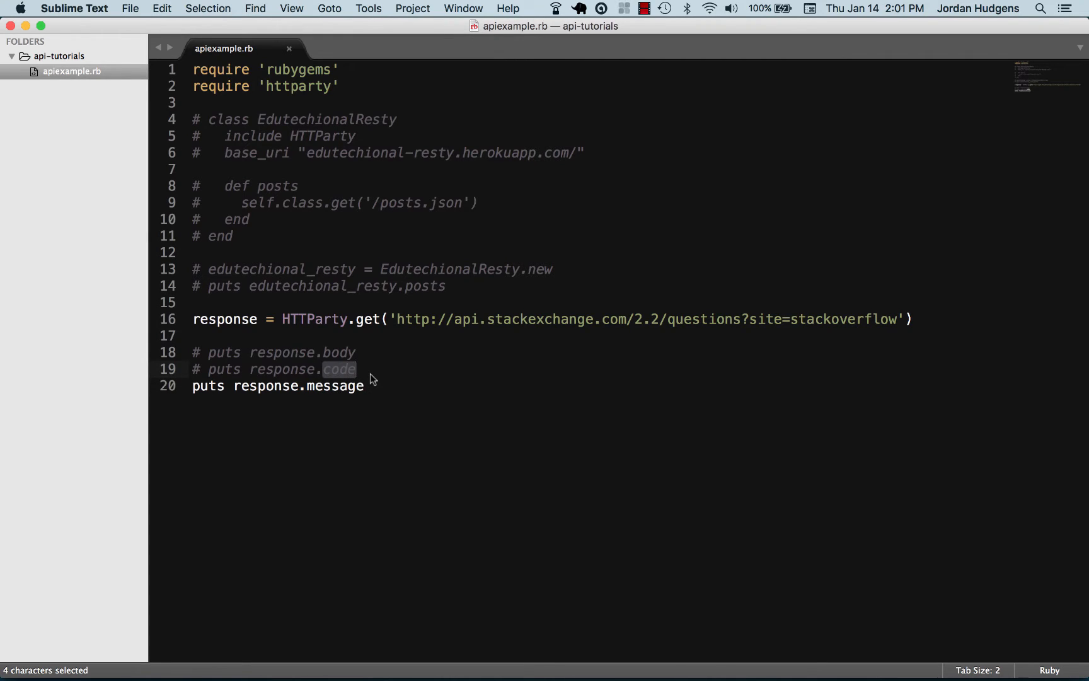
pyautogui.moveTo(398, 383)
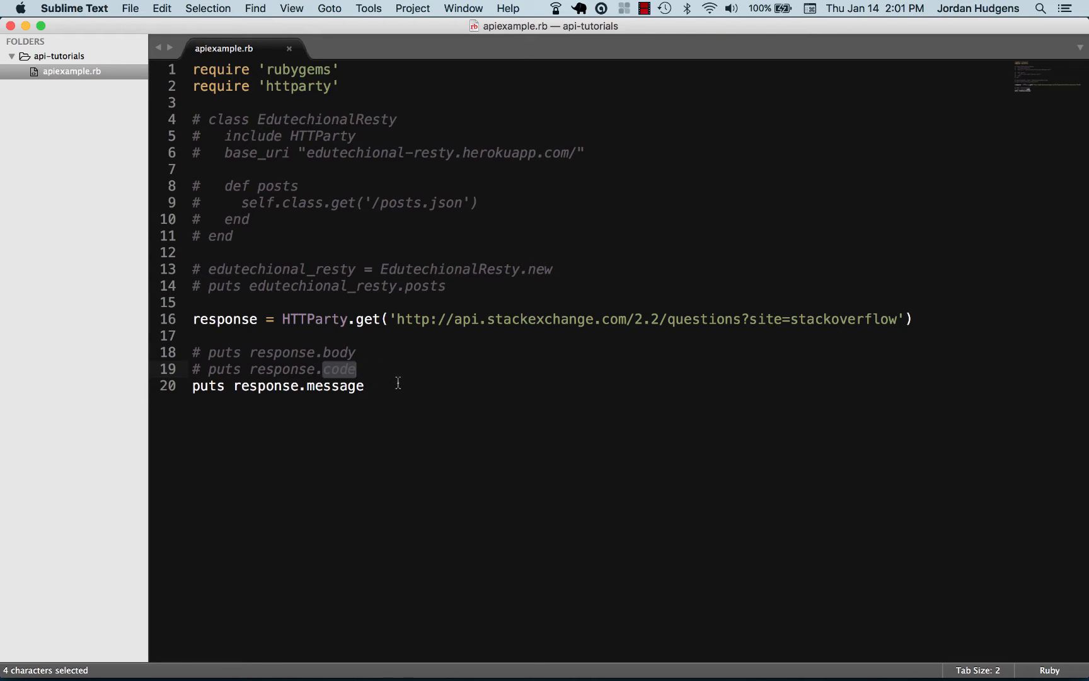
pyautogui.moveTo(390, 385)
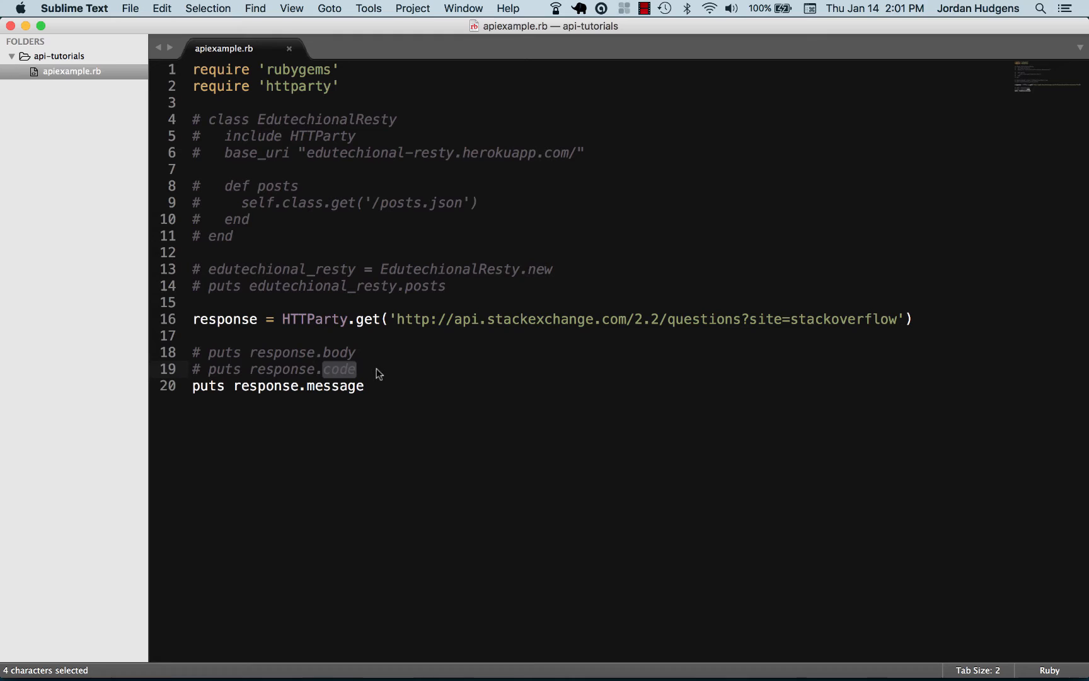
pyautogui.moveTo(363, 369)
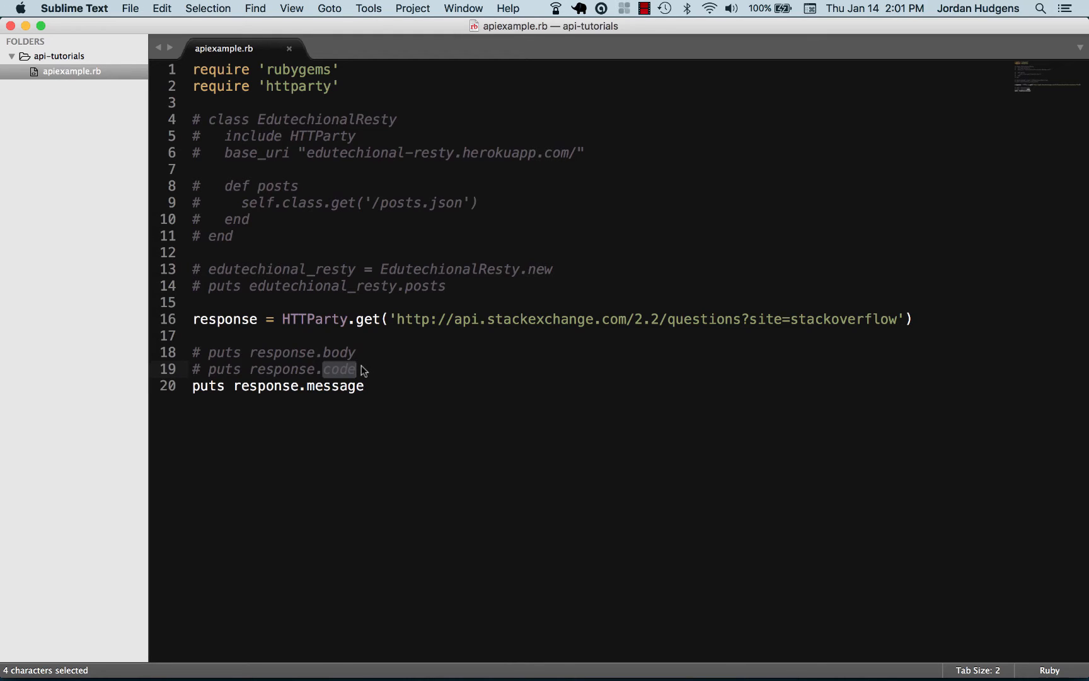
pyautogui.moveTo(363, 379)
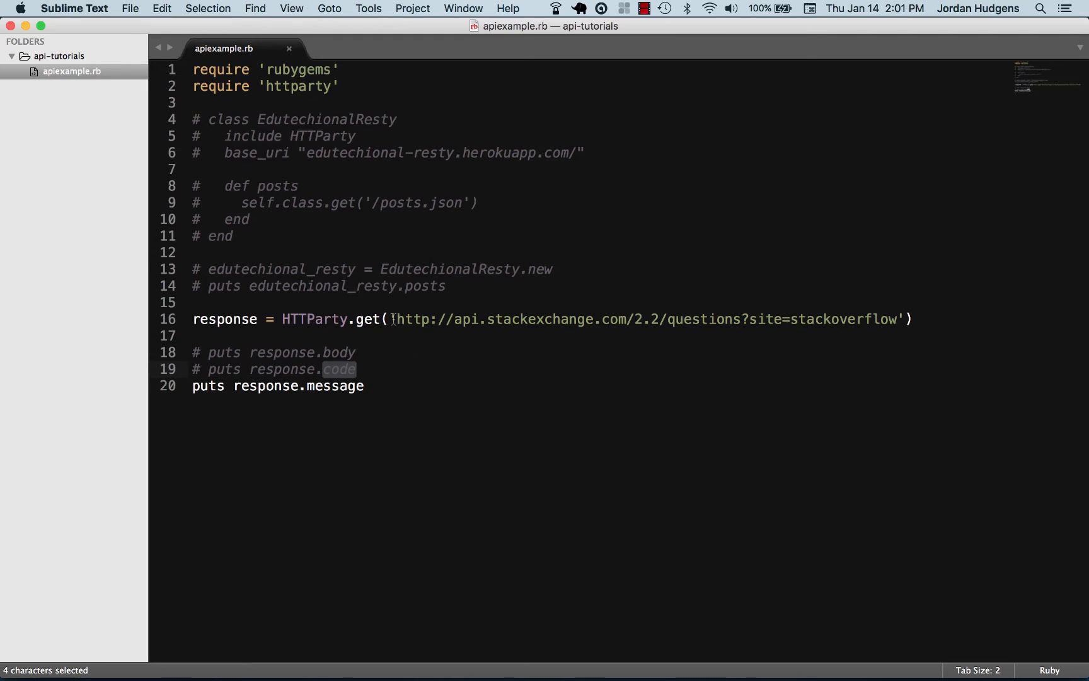
pyautogui.doubleClick(338, 353)
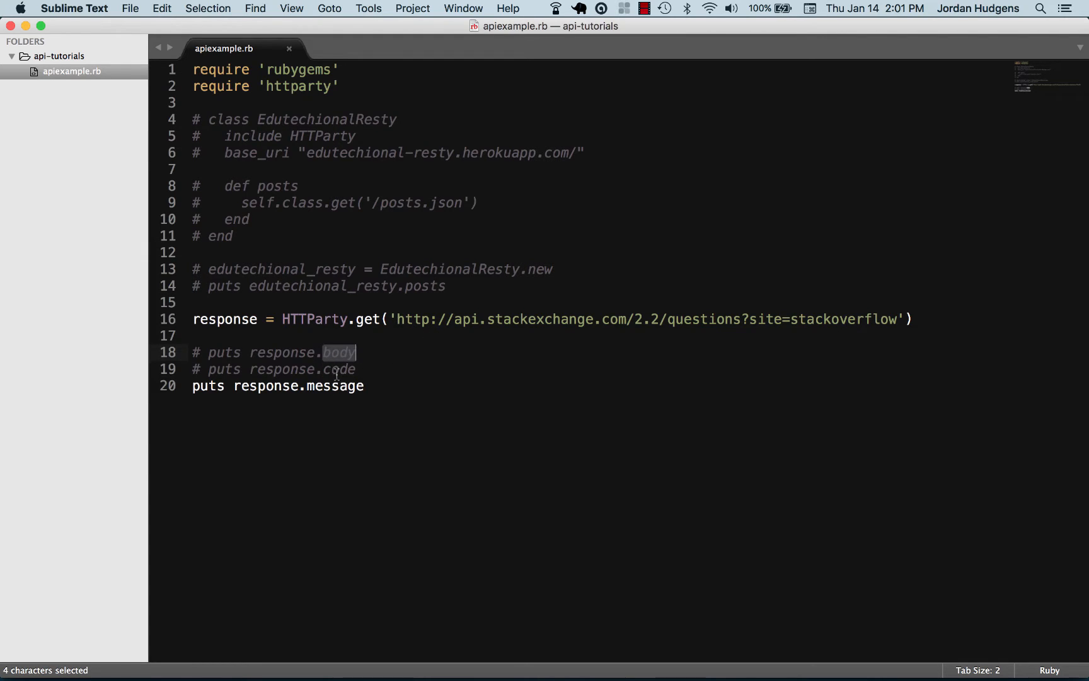
pyautogui.doubleClick(337, 369)
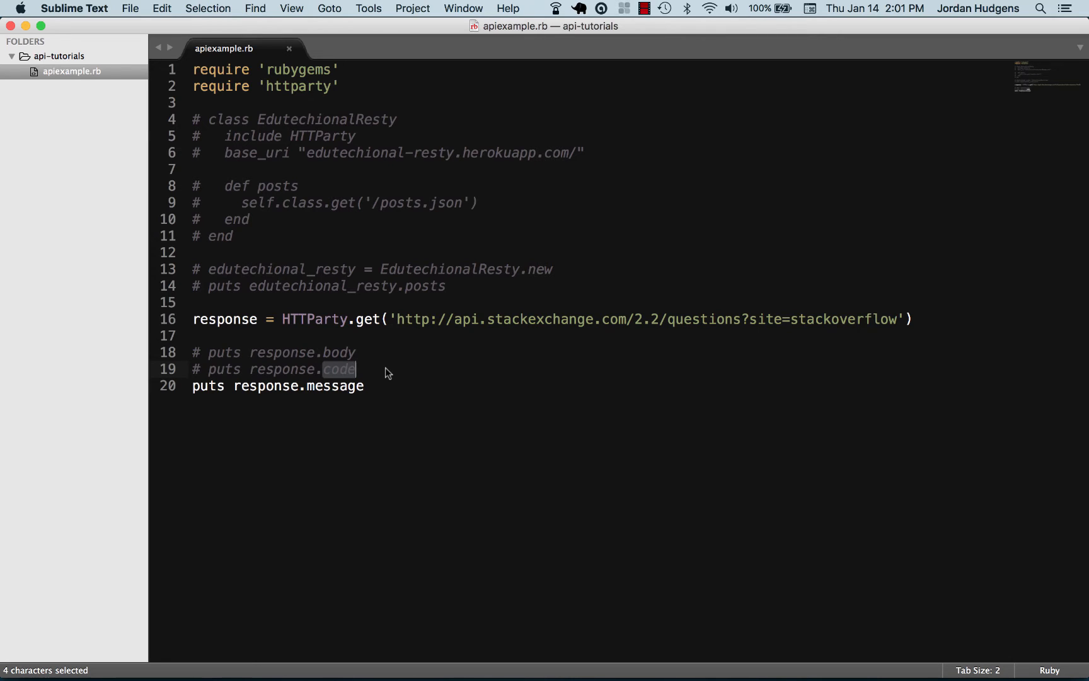
pyautogui.click(380, 386)
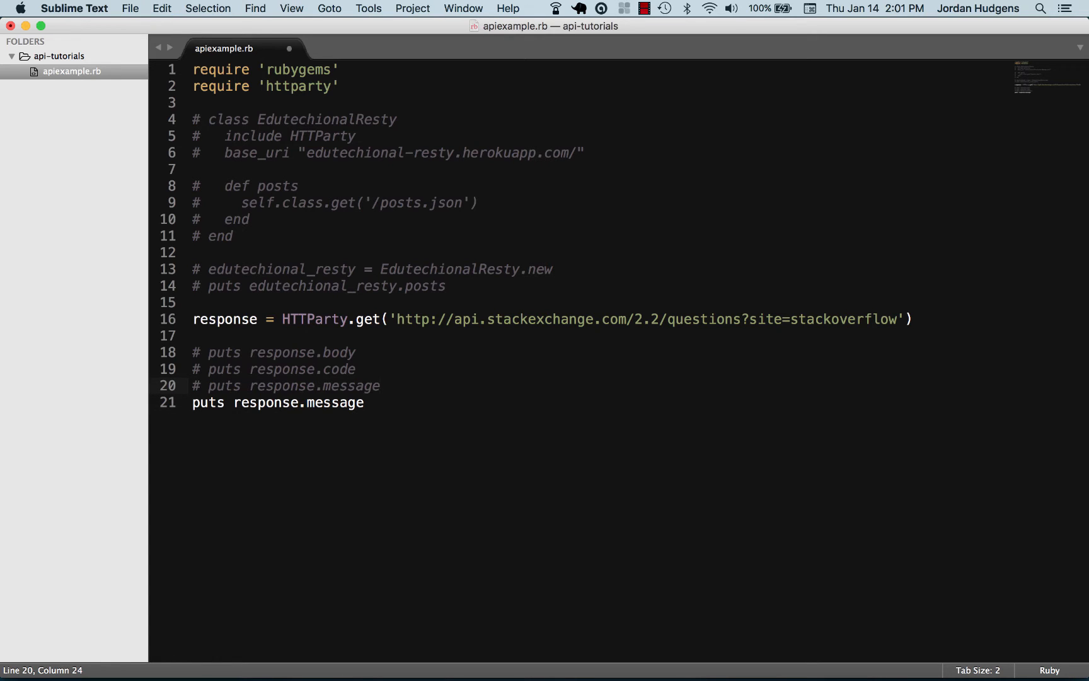
# Change the last line to puts response.headers.inspect so the header hash prints.
pyautogui.click(364, 402)
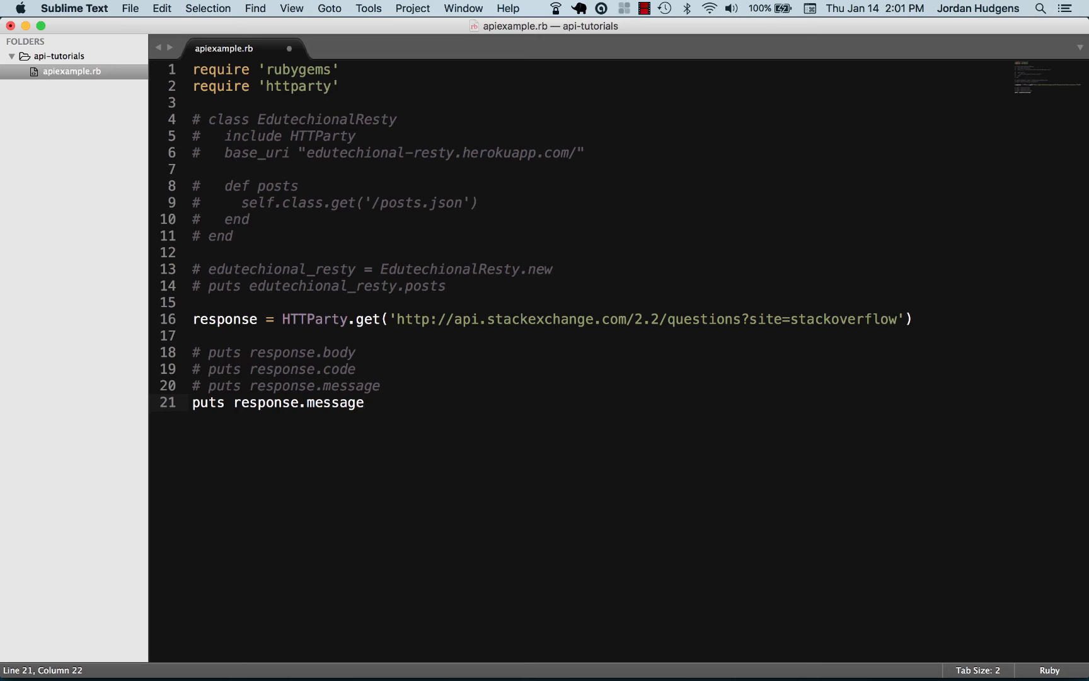
pyautogui.write('heade')
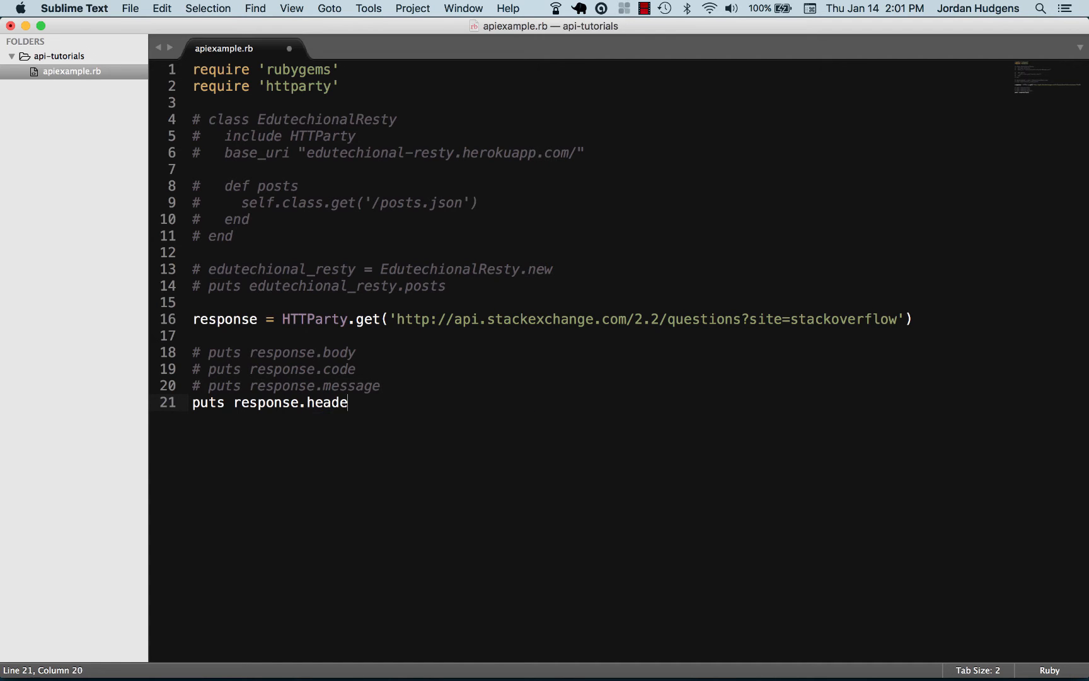
pyautogui.write('rs.inspec')
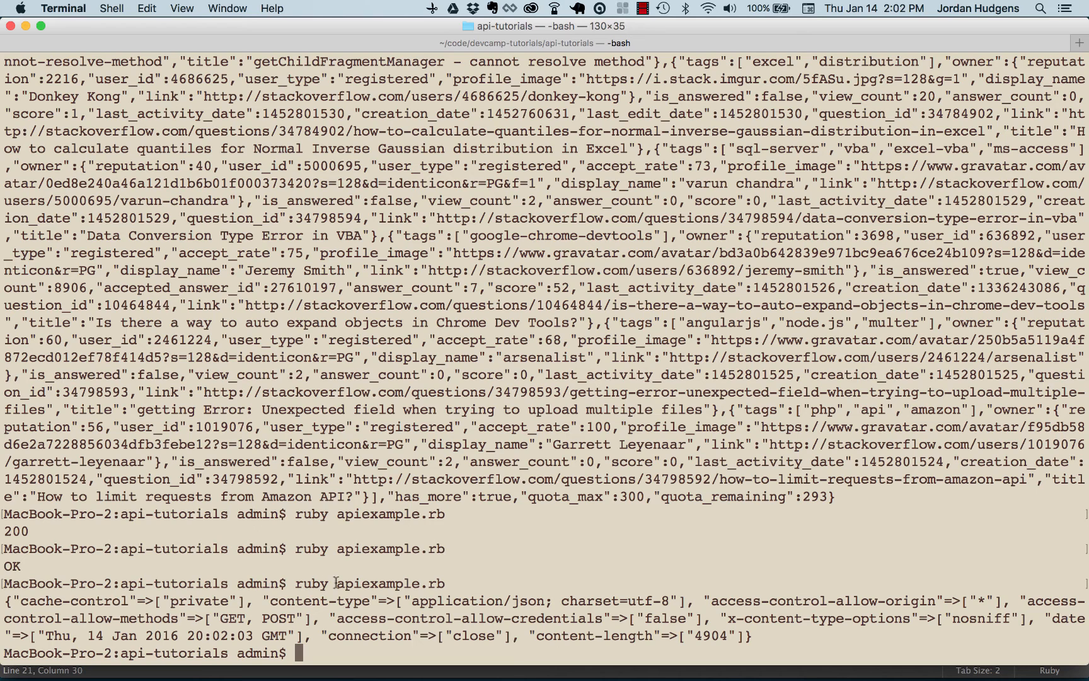
pyautogui.moveTo(493, 582)
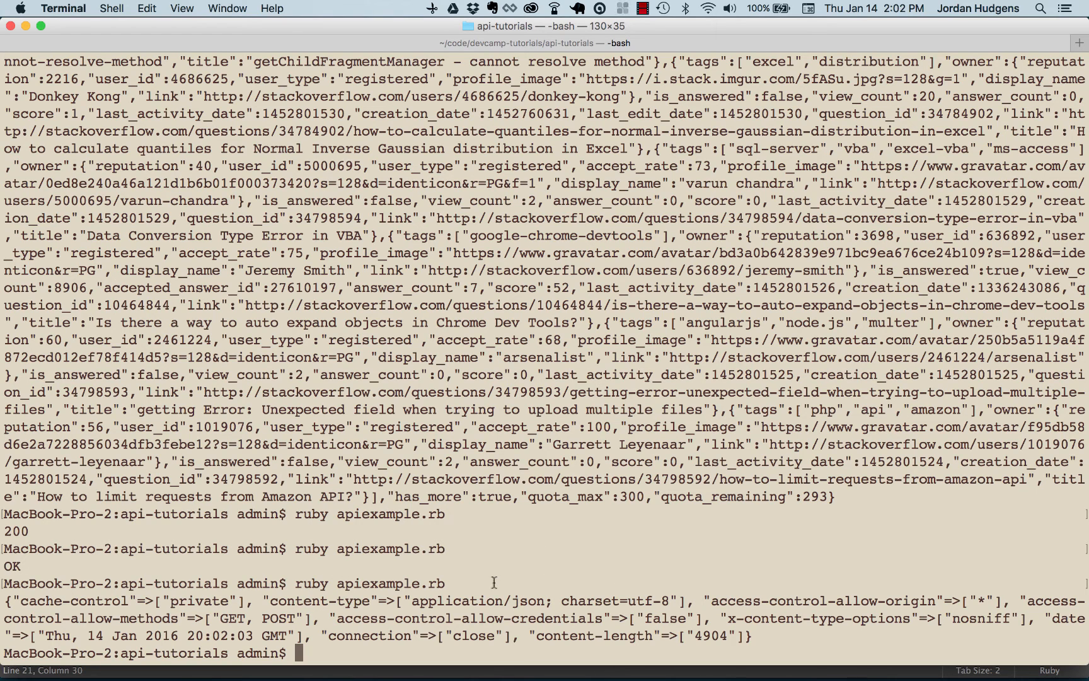
pyautogui.moveTo(585, 619)
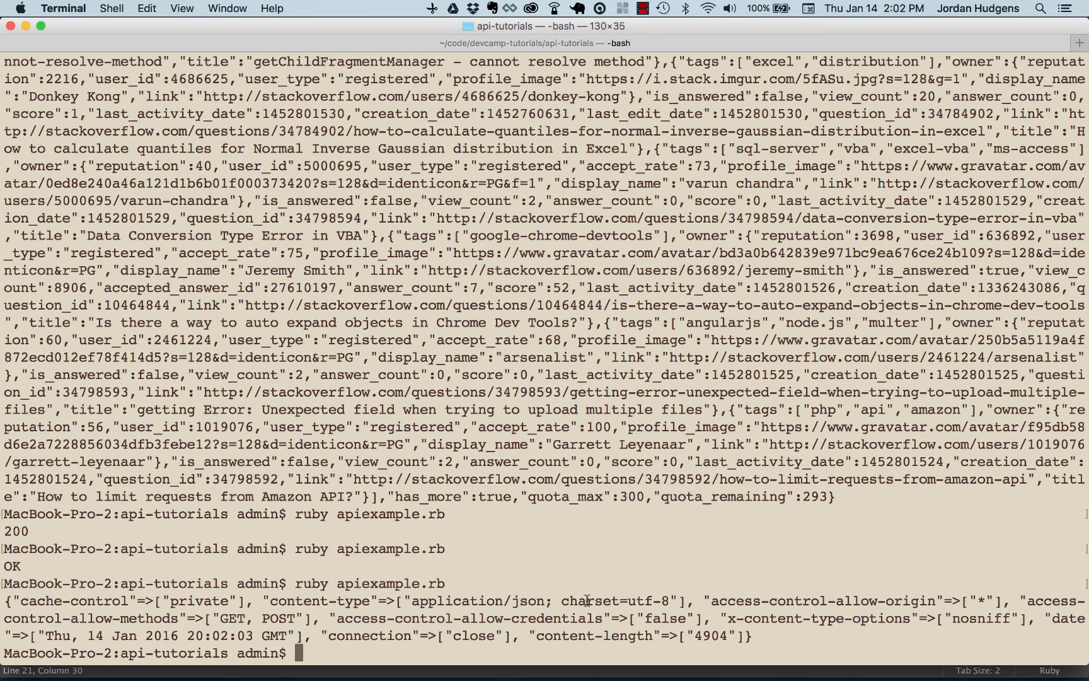
pyautogui.moveTo(612, 619)
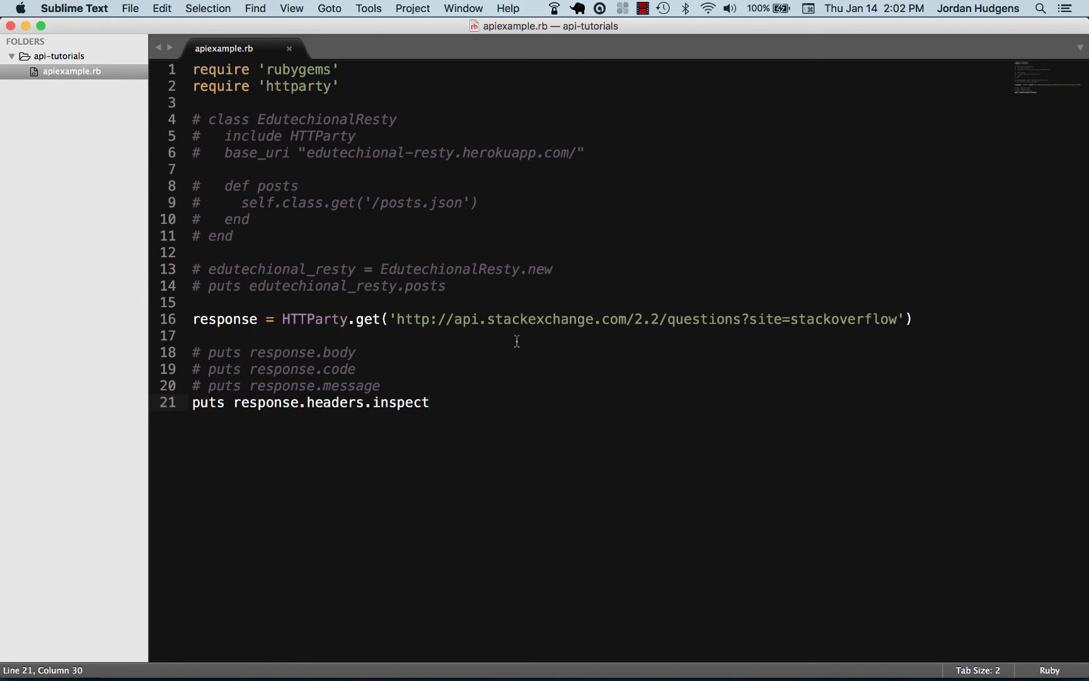
pyautogui.moveTo(515, 341)
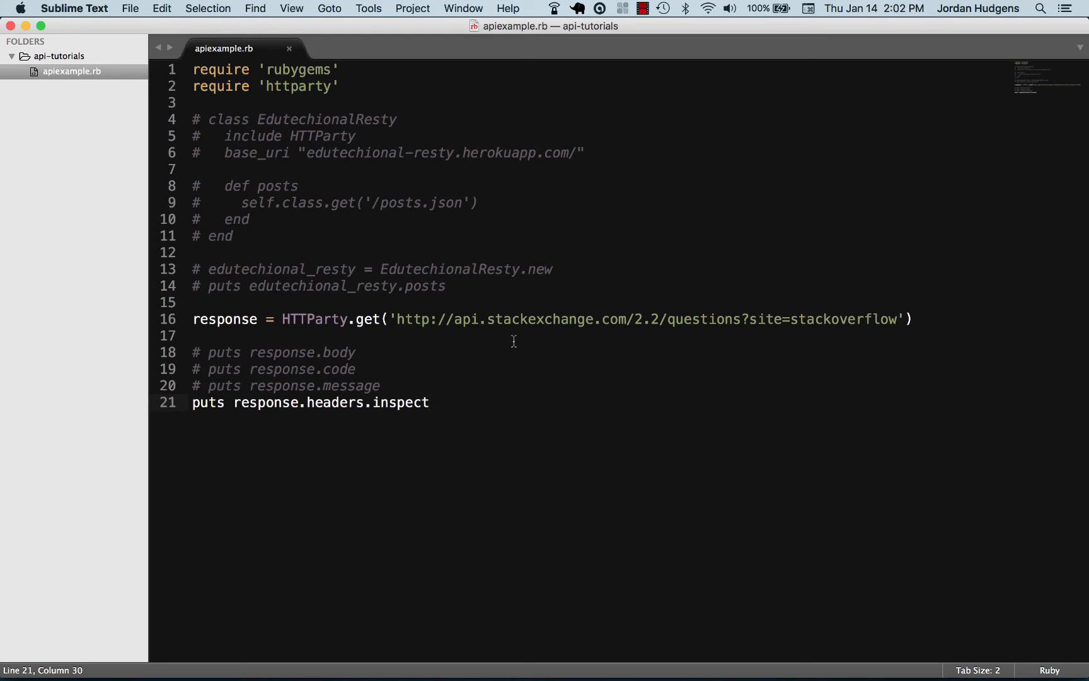
pyautogui.moveTo(542, 342)
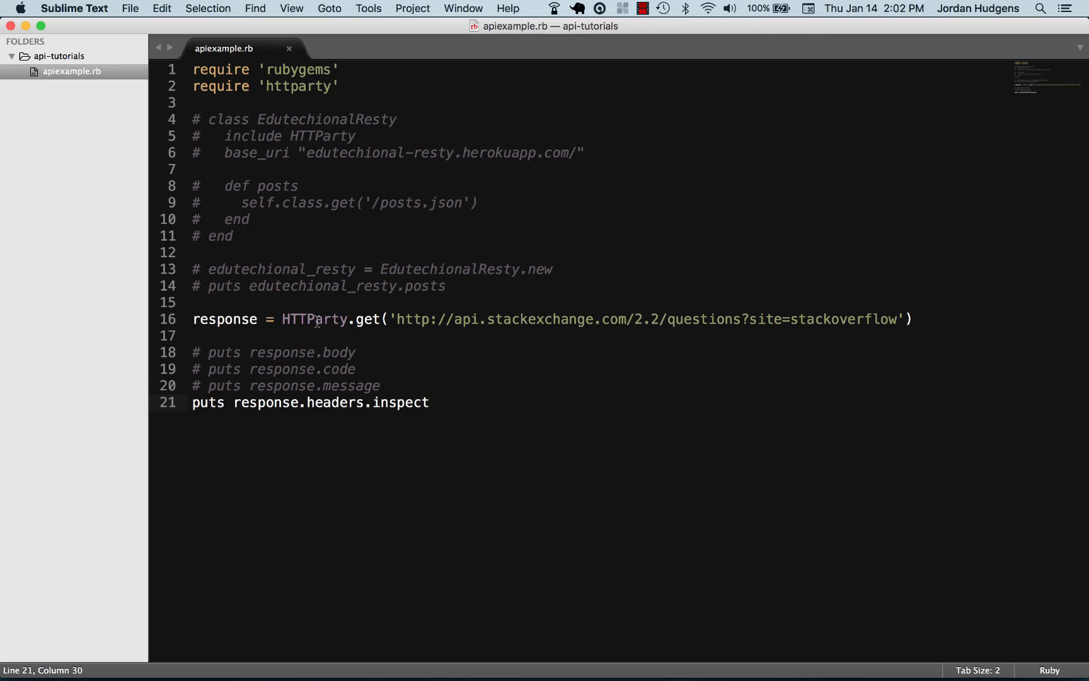
pyautogui.moveTo(337, 319)
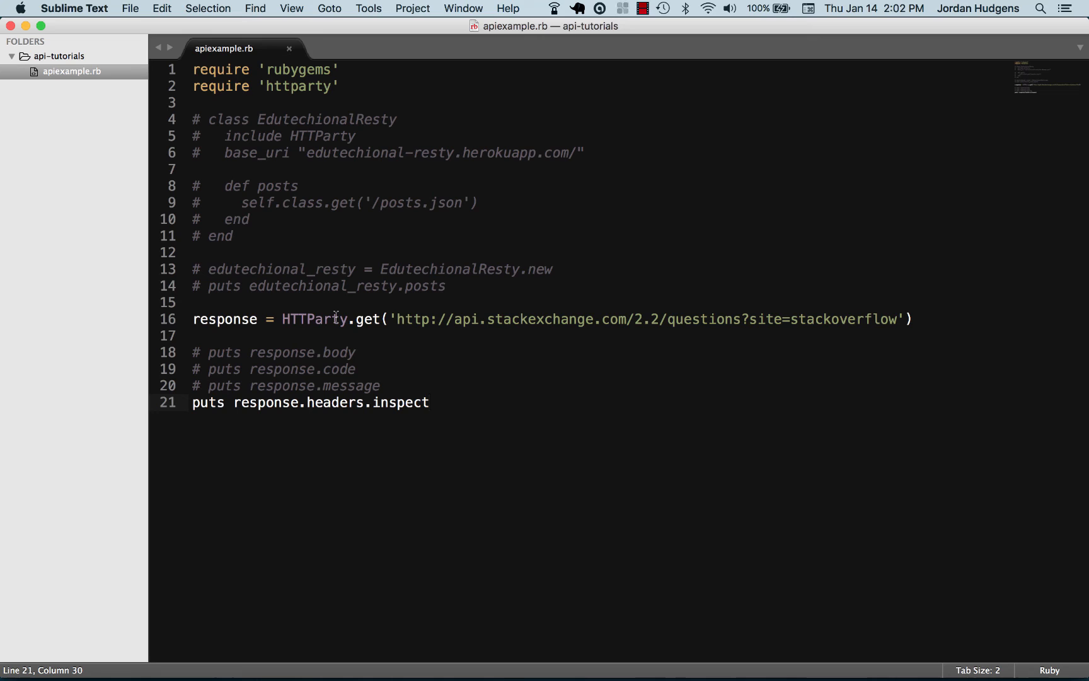
pyautogui.moveTo(348, 201)
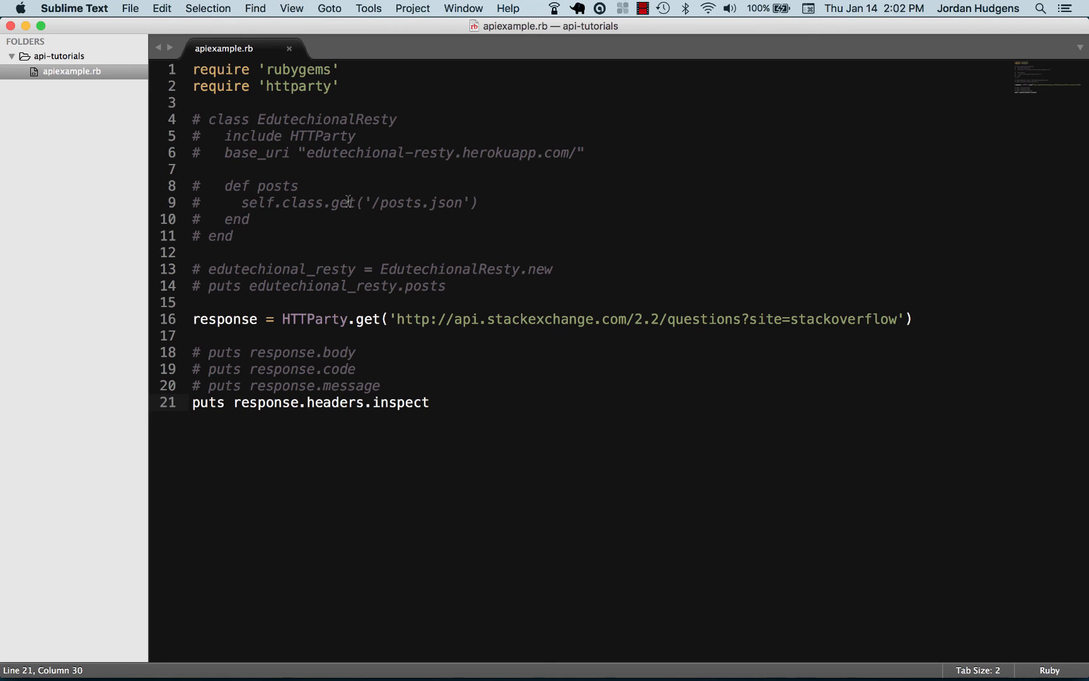